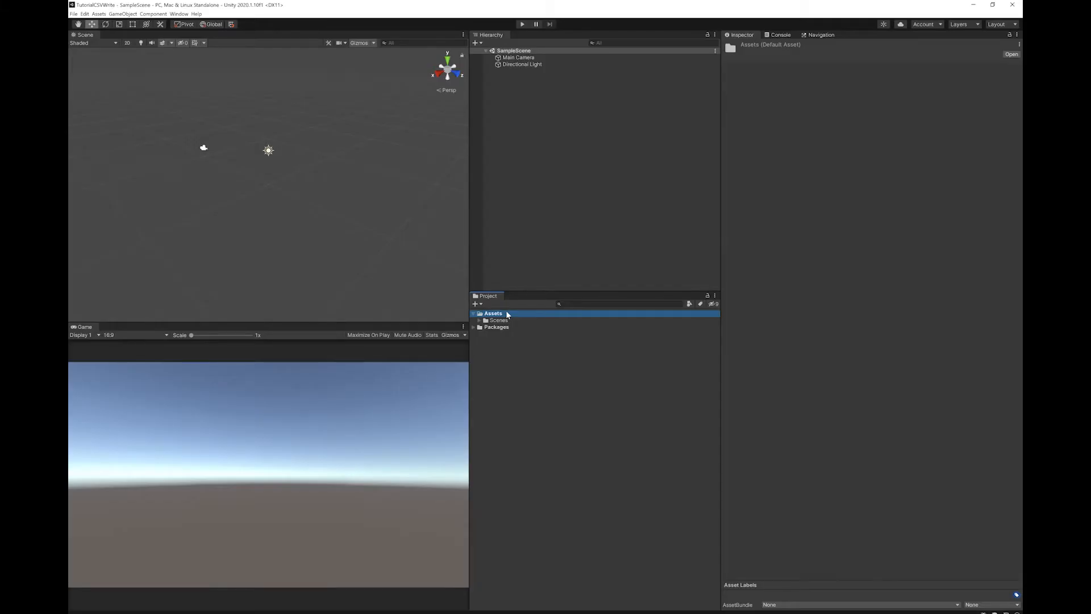
# Add a Scripts folder to Assets and a new C# script named CSVWriter inside it
pyautogui.click(477, 304)
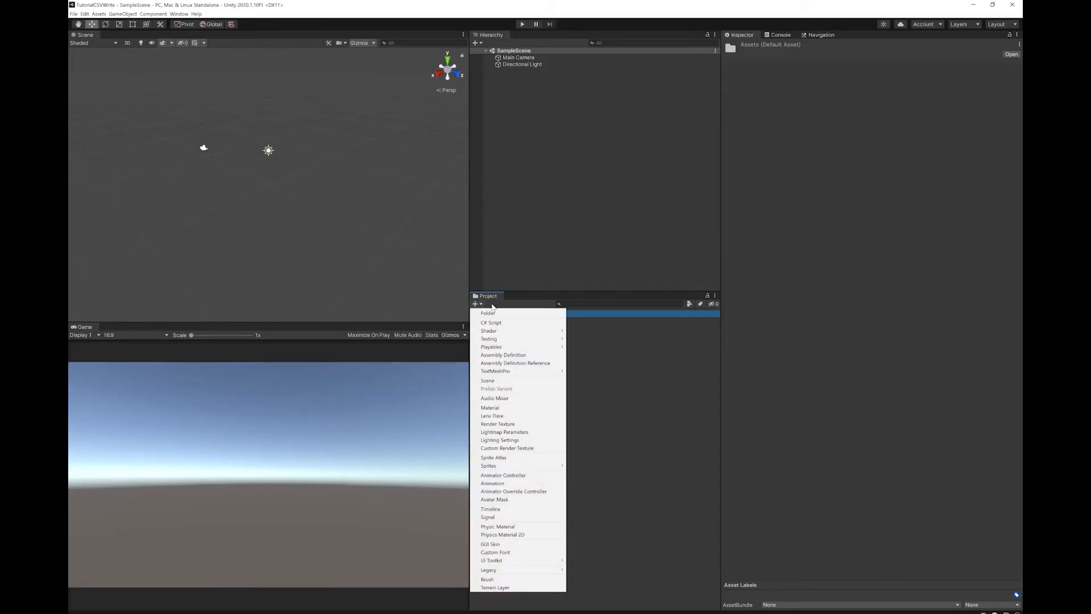
pyautogui.click(491, 322)
pyautogui.write('CSVWriter')
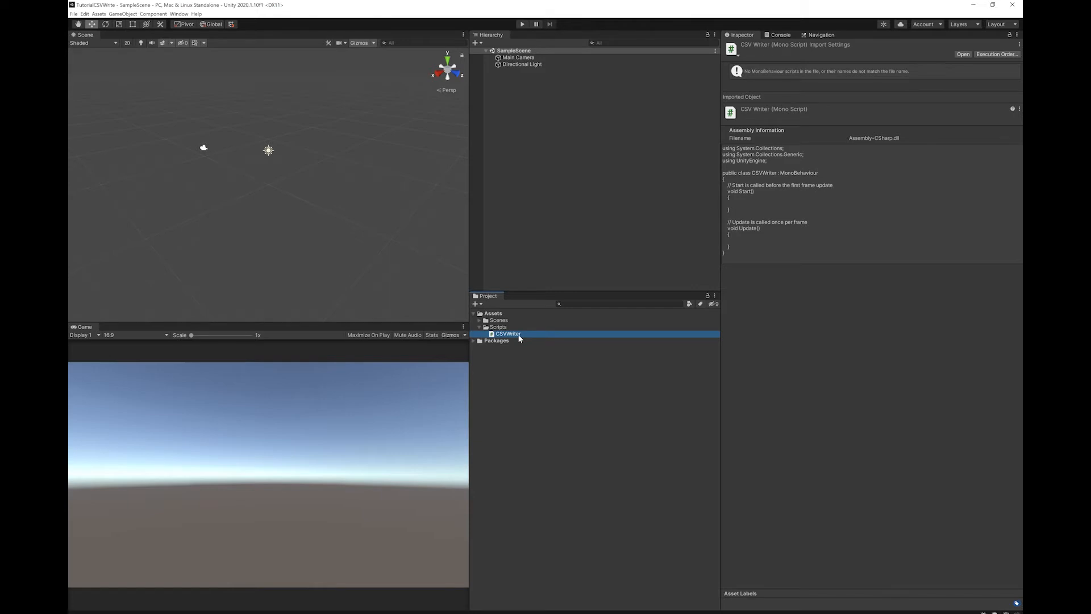
# In CSVWriter.cs add 'using System.IO;' and an empty string field filename
pyautogui.doubleClick(507, 334)
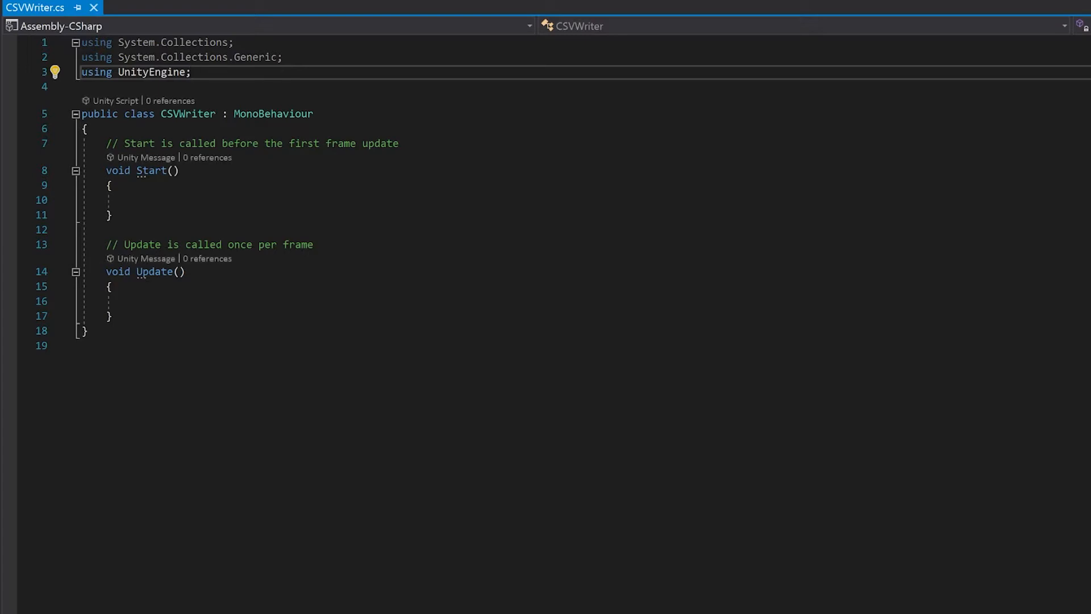
pyautogui.write('using Unity')
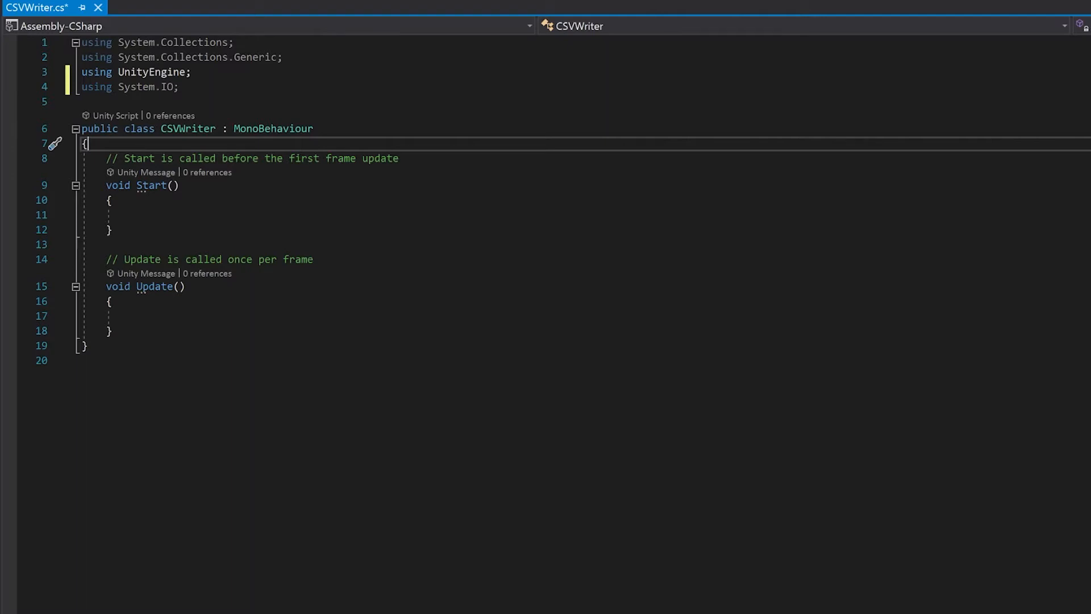
pyautogui.write('string filename = "";')
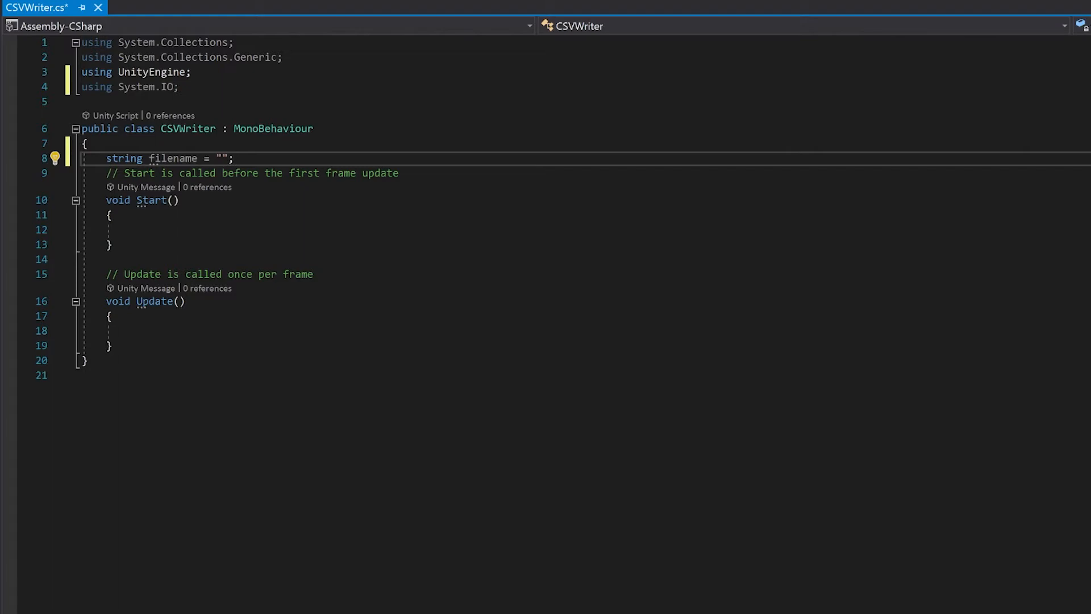
# Write serializable Player (name, health, damage, defence) and PlayerList classes plus 'public PlayerList myPlayerList = new PlayerList();'
pyautogui.write('[System.se')
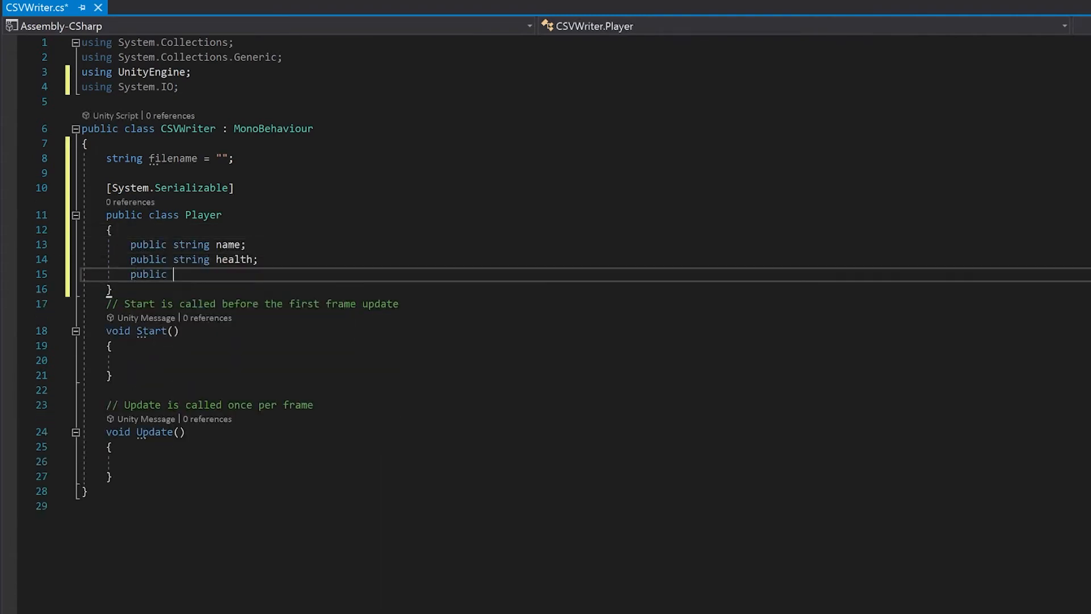
pyautogui.write('int damage;')
pyautogui.write('public class')
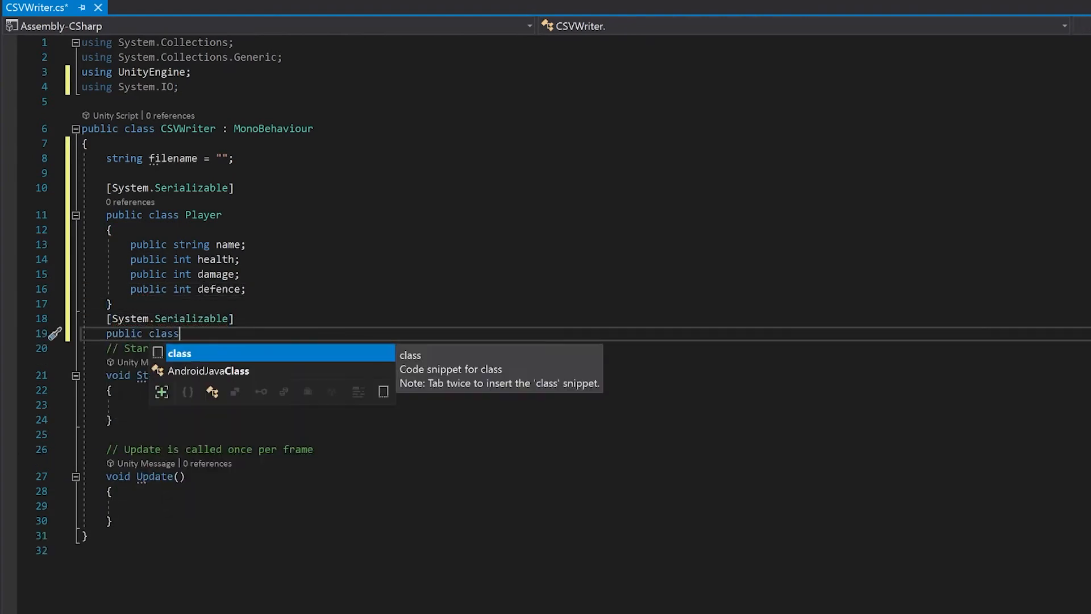
pyautogui.write('PlayerList')
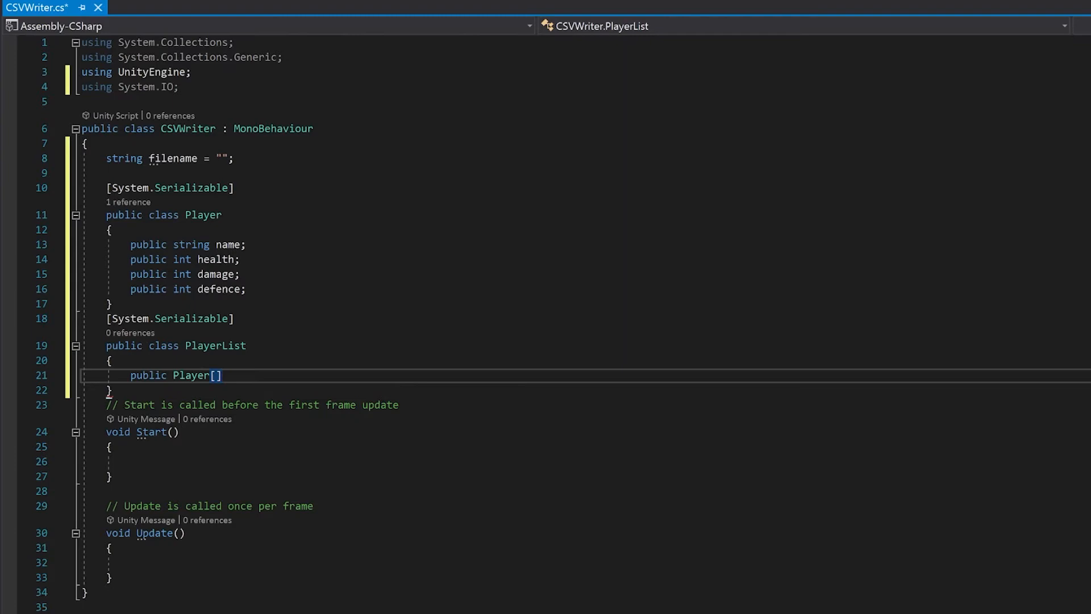
pyautogui.write('player;')
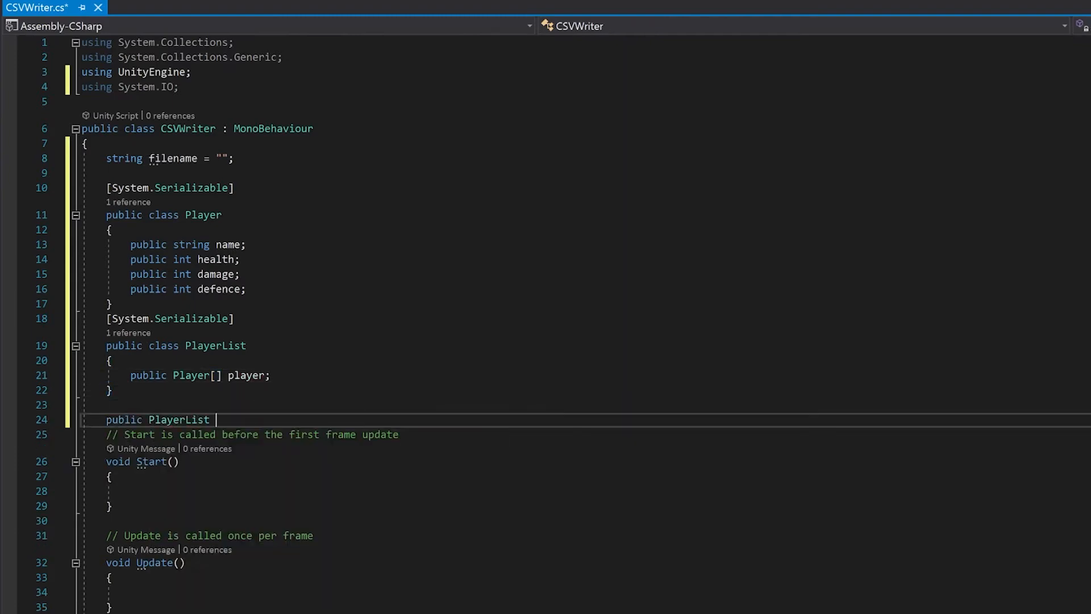
pyautogui.write('myPlayerList = new PlayerList()')
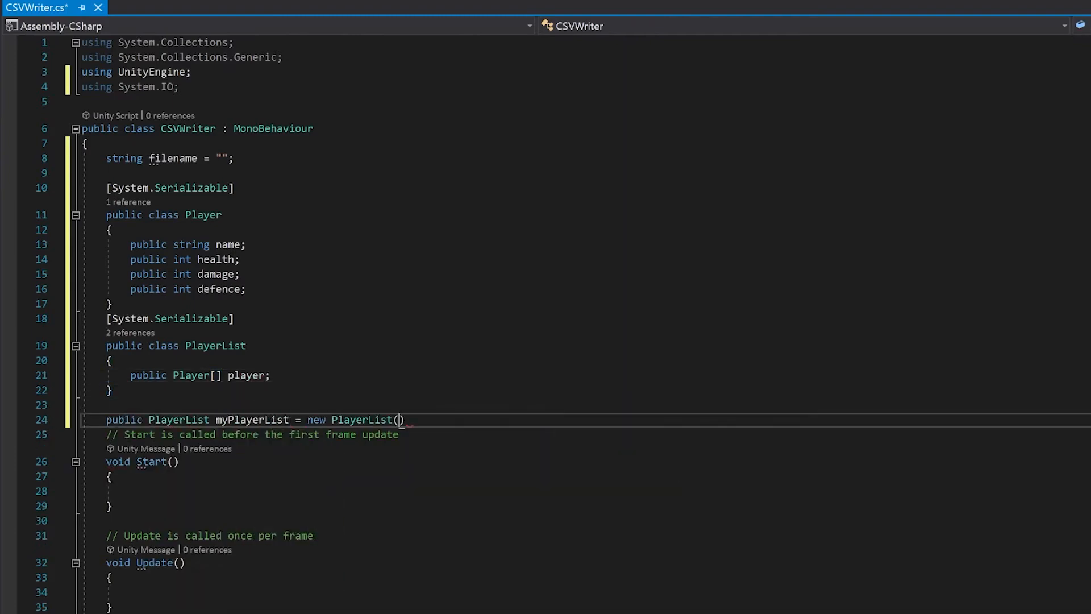
pyautogui.write(';')
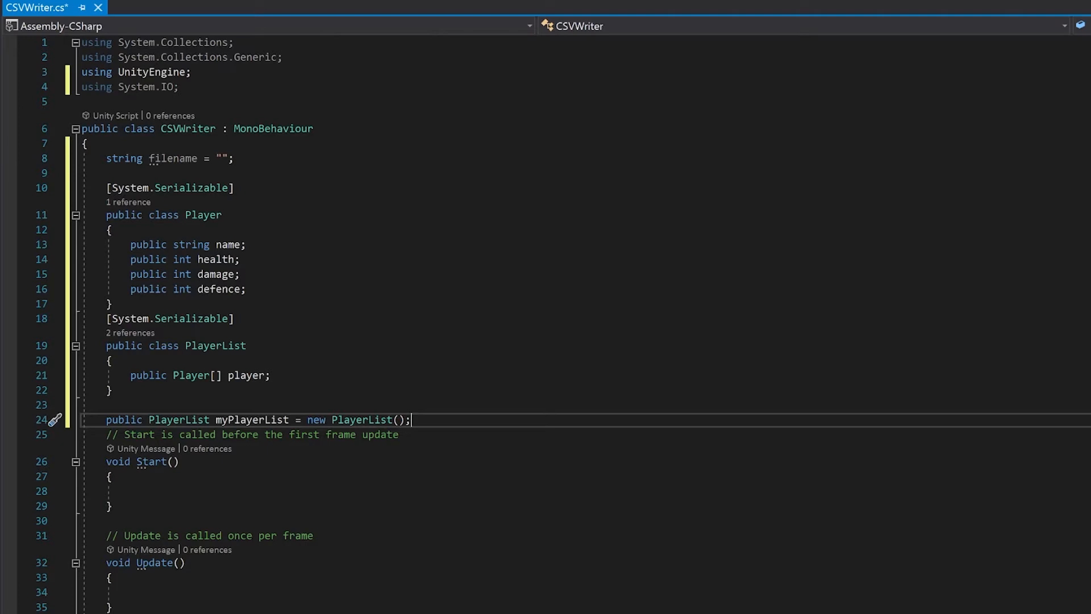
# In Start set filename = Application.dataPath + "/test.csv" and add an empty public void WriteCSV()
pyautogui.write('filename =')
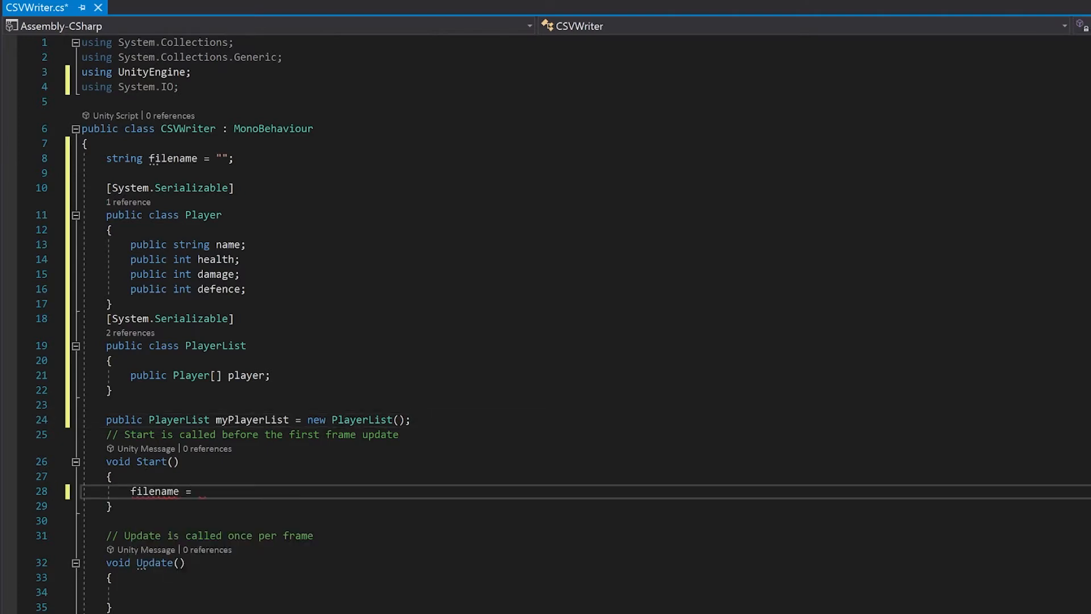
pyautogui.write('Application.dataPath + "')
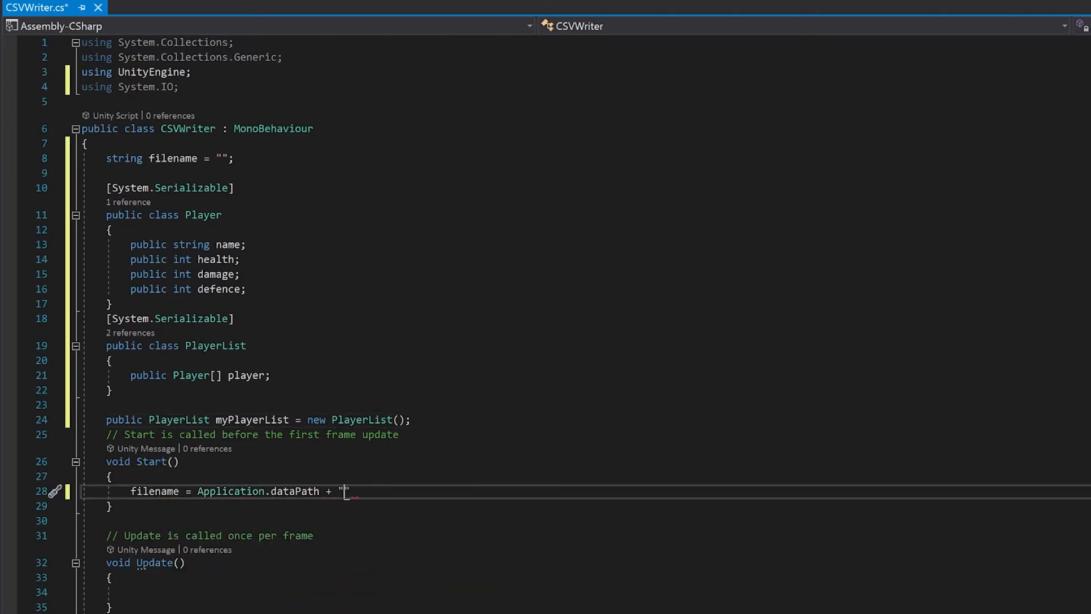
pyautogui.write('/test.csv";')
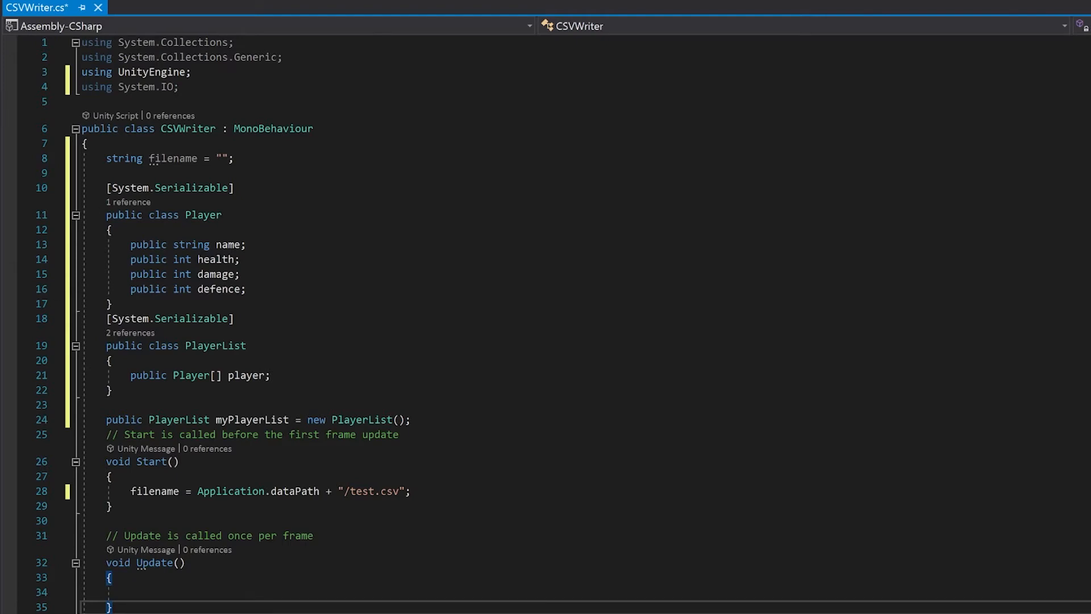
pyautogui.write('public void WriteCSV(')
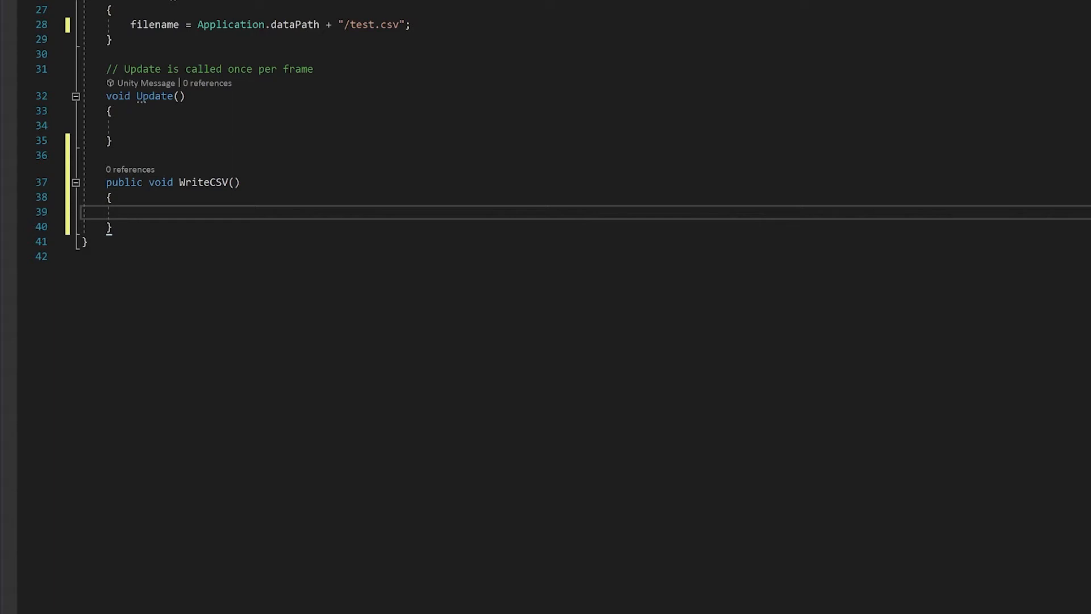
# In WriteCSV, if myPlayerList.player.Length > 0, create TextWriter tw = new StreamWriter(filename, false)
pyautogui.write('if(myPlayerList.player.Length > 0')
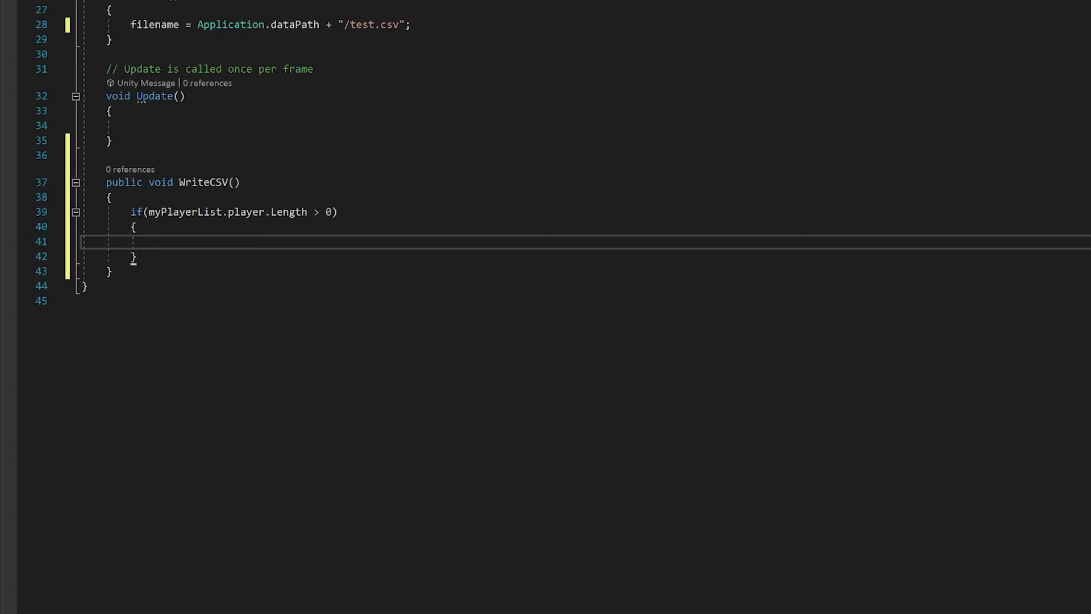
pyautogui.write('TextWriter tw = new StreamWriter(')
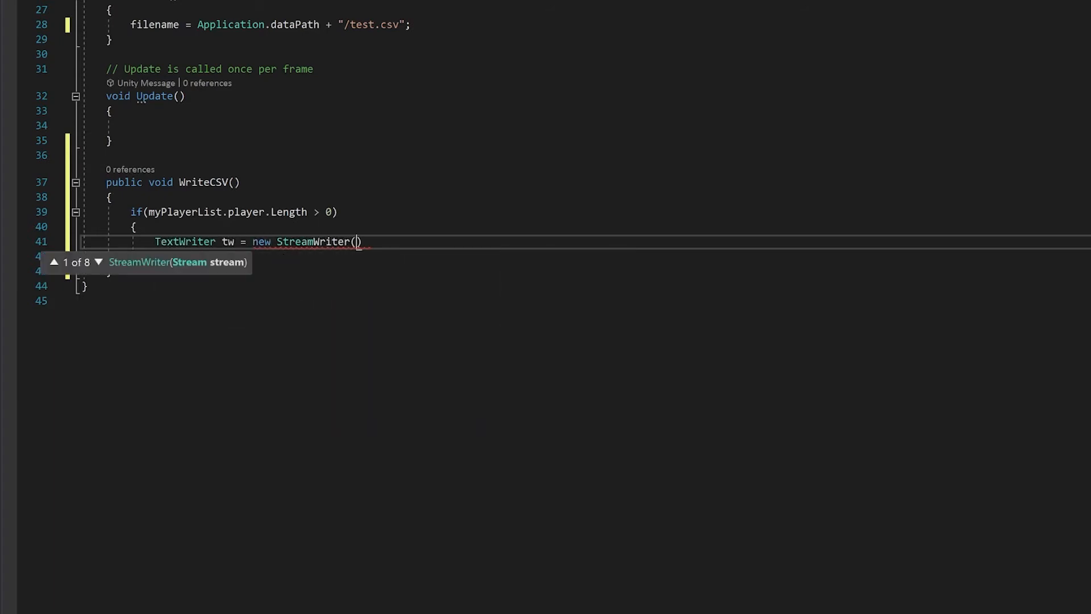
pyautogui.write('filename, false);')
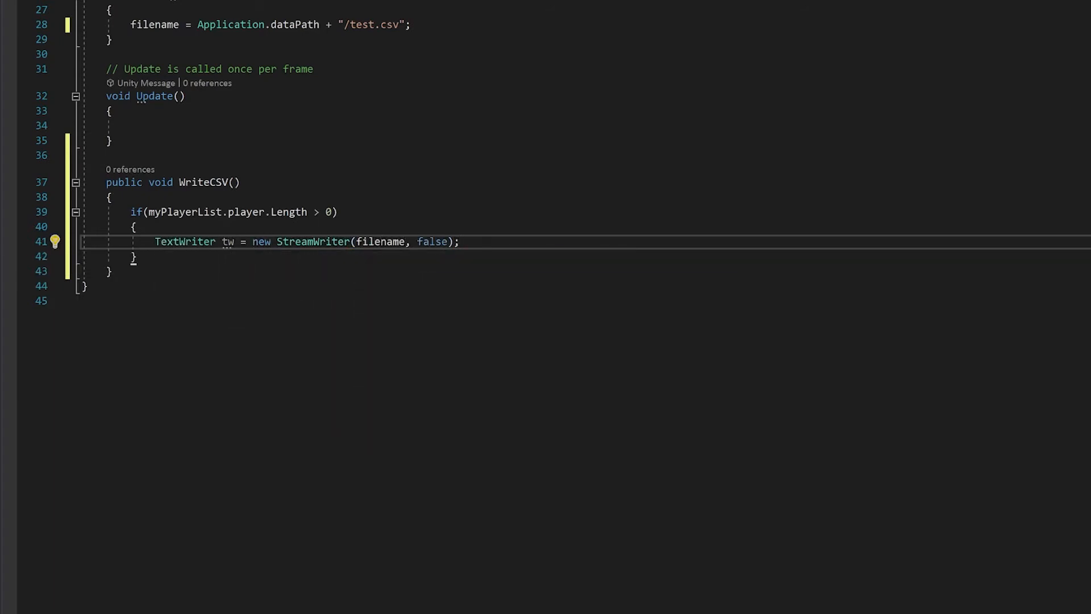
pyautogui.write('true')
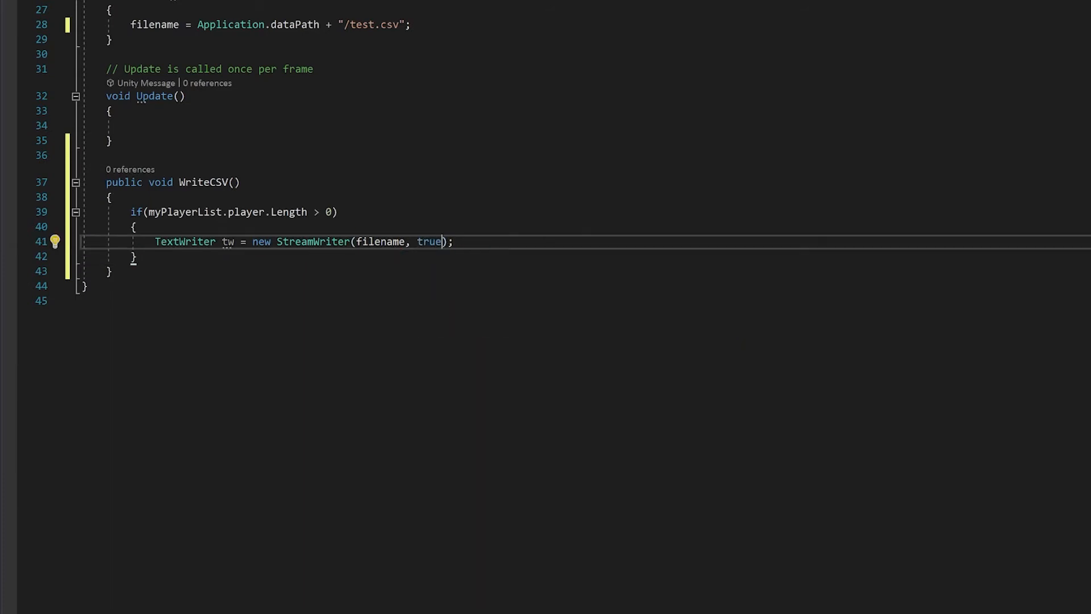
pyautogui.write('false')
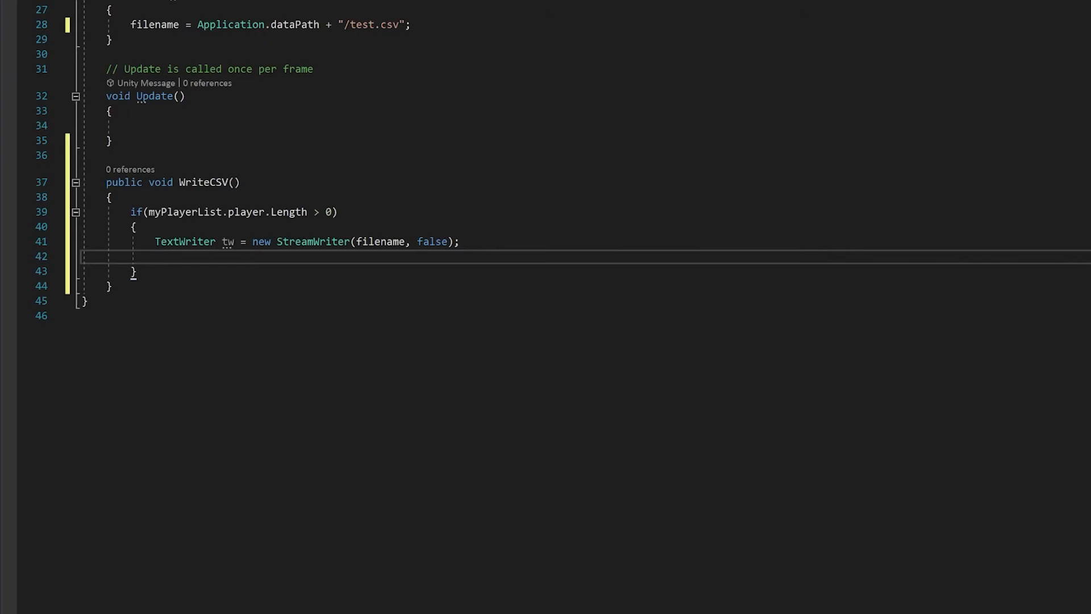
# Write the header tw.WriteLine("Name, Health, Damage, Defense") followed by tw.Close()
pyautogui.write('tw.WriteLine')
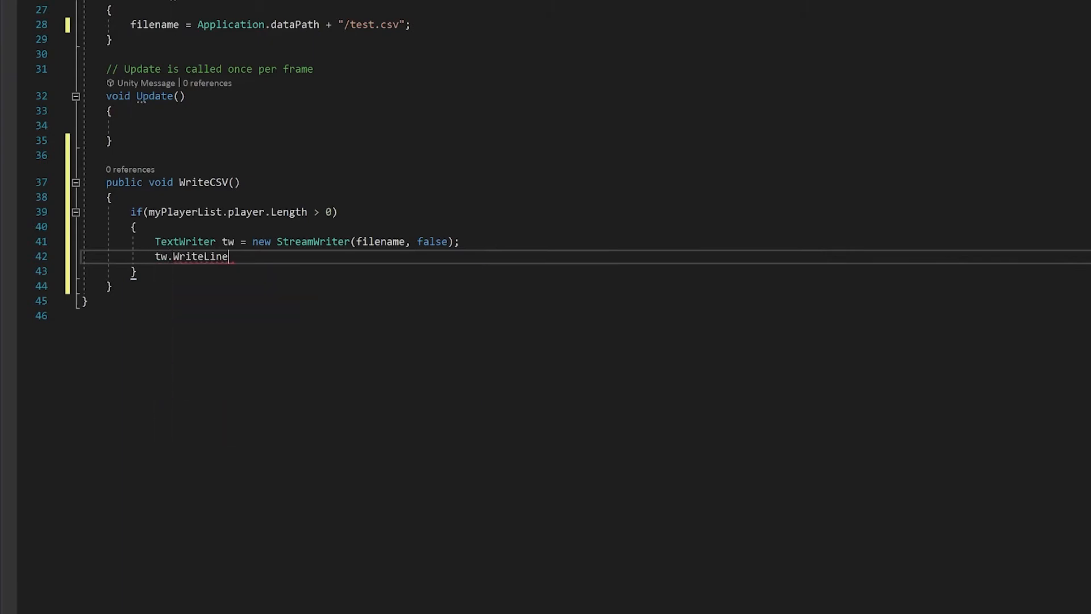
pyautogui.write('("Name, Health, ")')
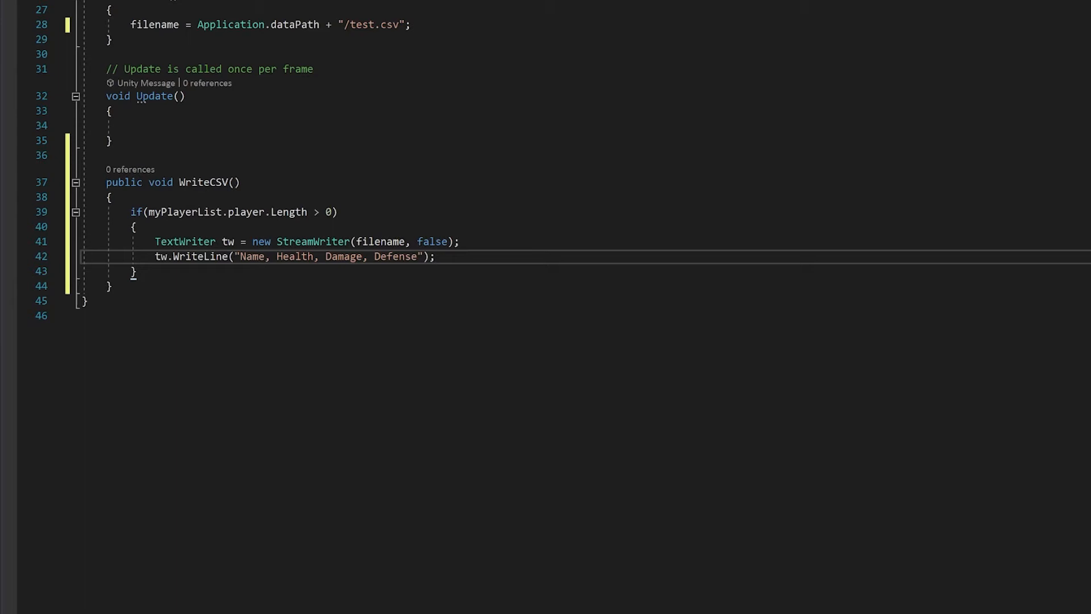
pyautogui.press('Enter')
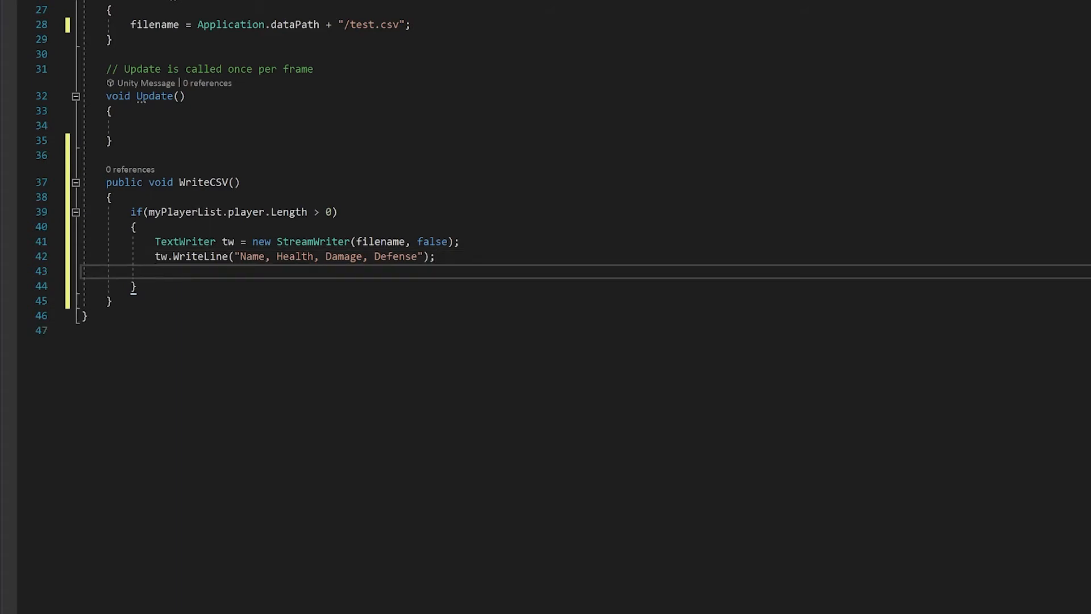
pyautogui.write('tw.Cl')
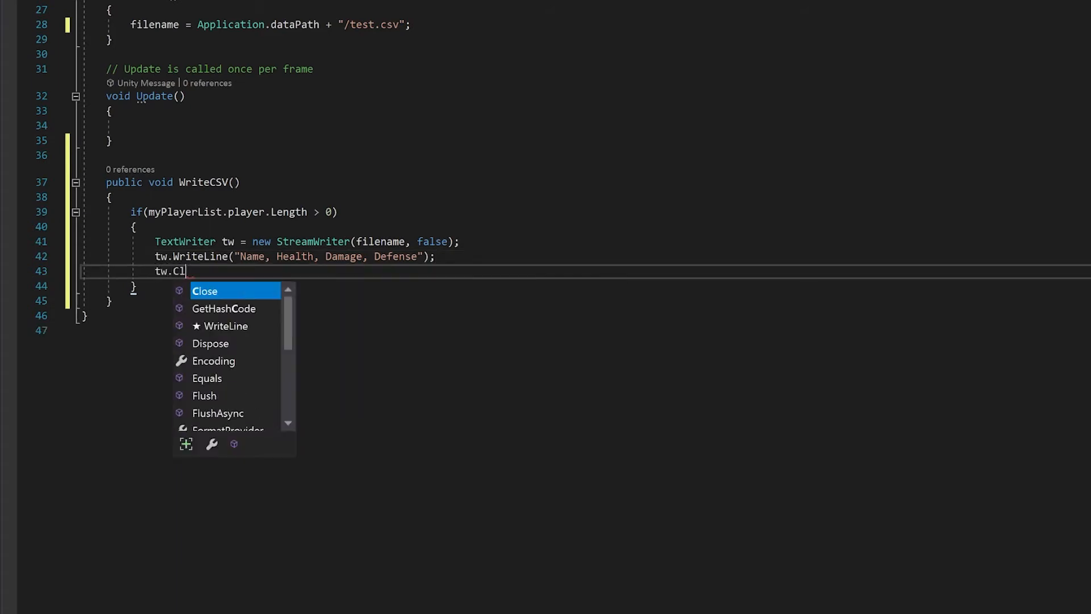
pyautogui.press('enter')
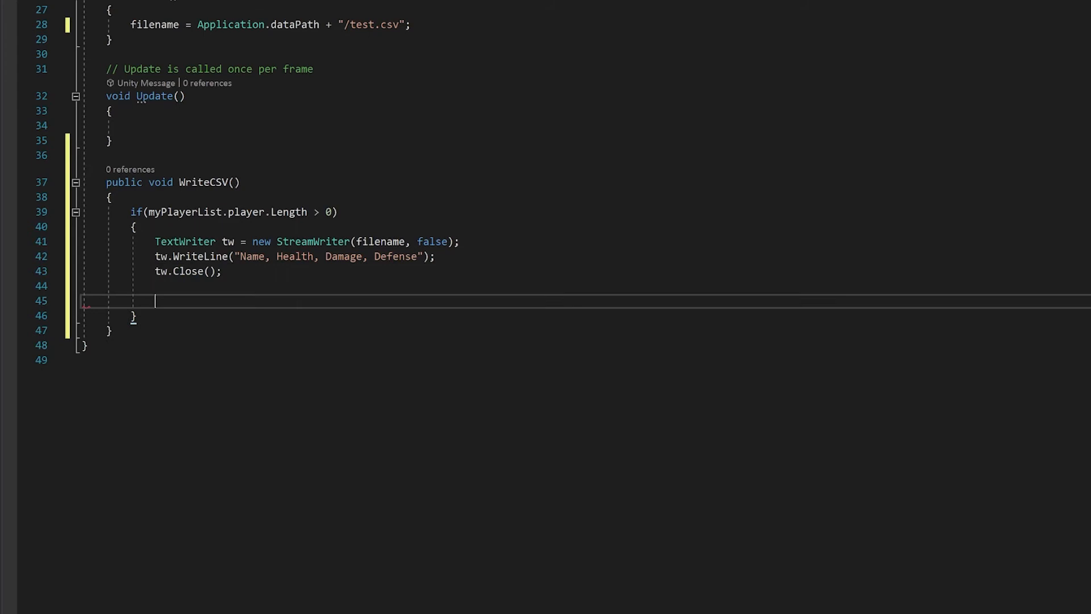
pyautogui.moveTo(432, 241)
pyautogui.write('tw =')
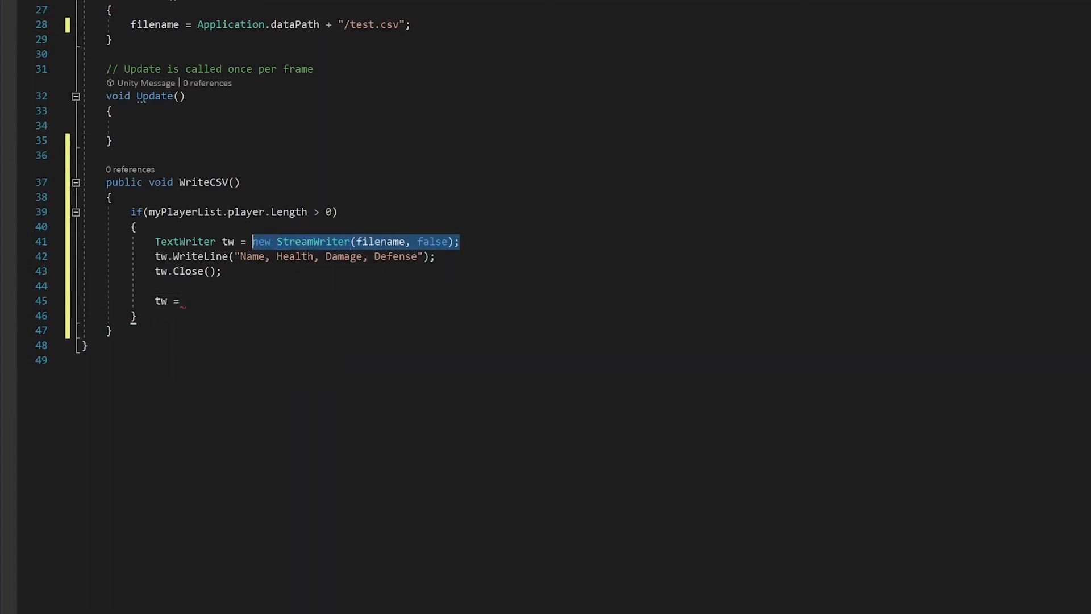
# Reopen tw as new StreamWriter(filename, true) and start a for loop over myPlayerList.player.Length
pyautogui.write('new StreamWriter(filename, true);')
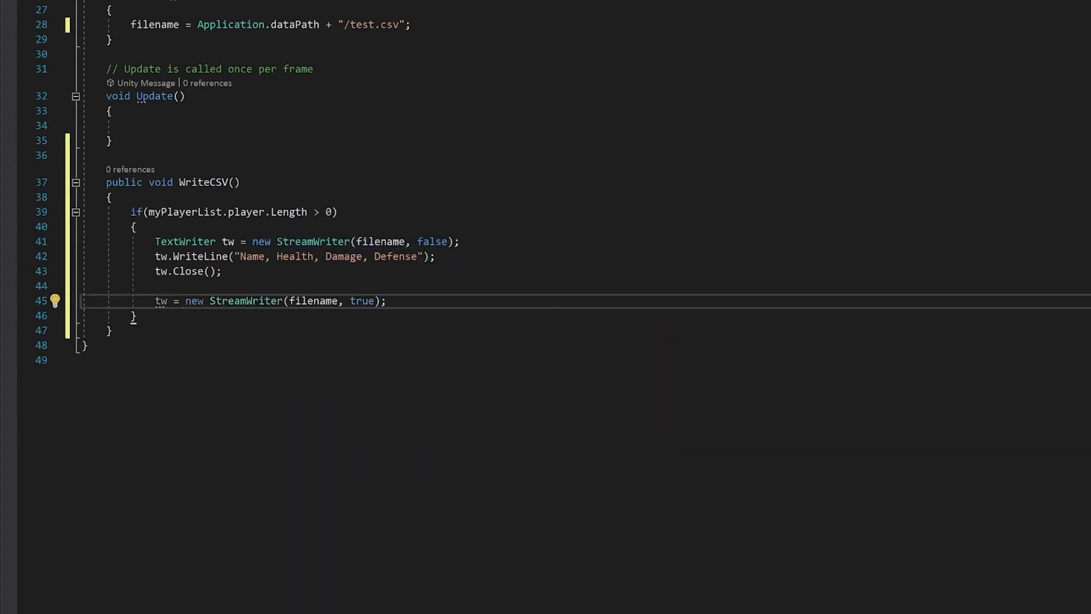
pyautogui.press('enter')
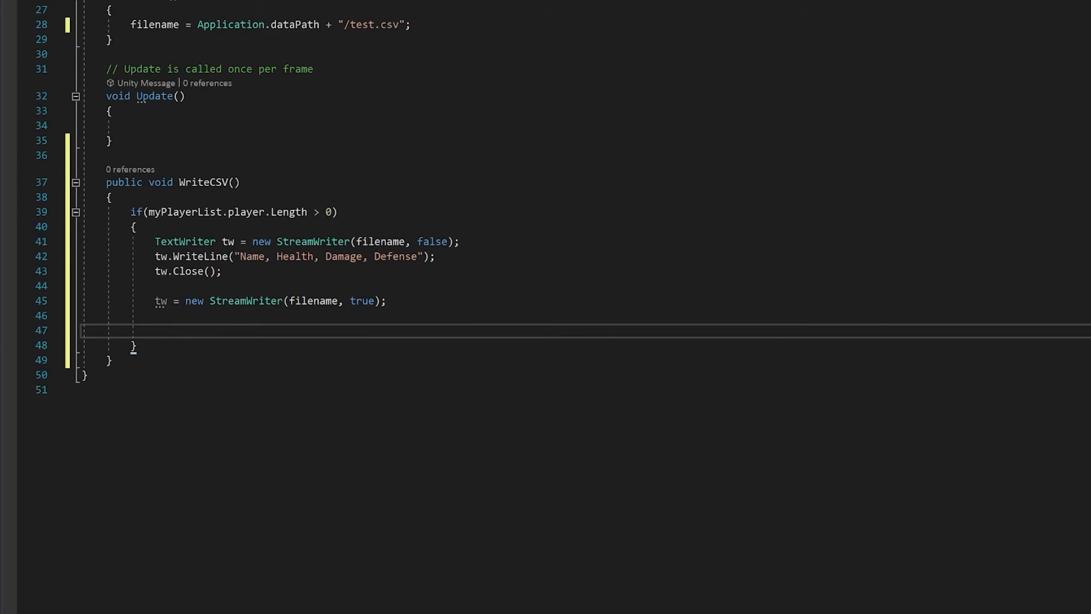
pyautogui.write('for(')
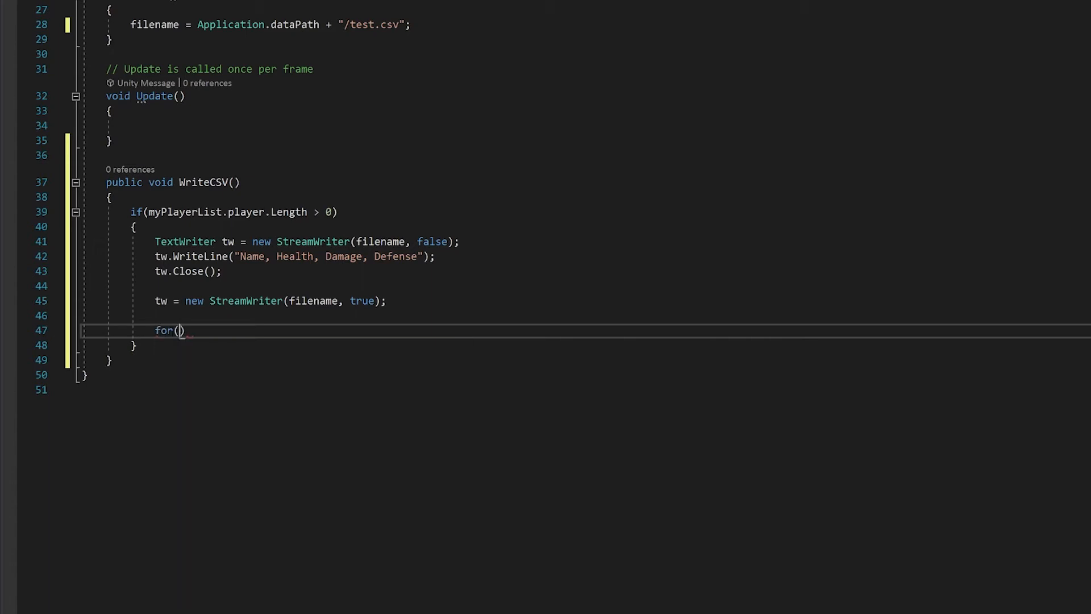
pyautogui.write('int i = 0; i < myPlayerList.L')
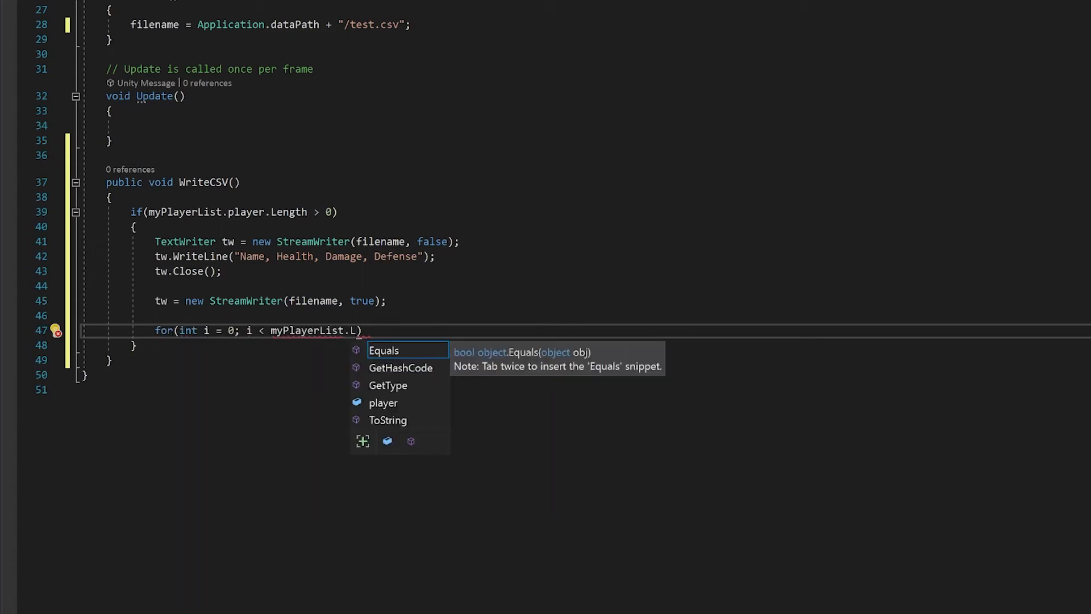
pyautogui.write('player.Length; i++)')
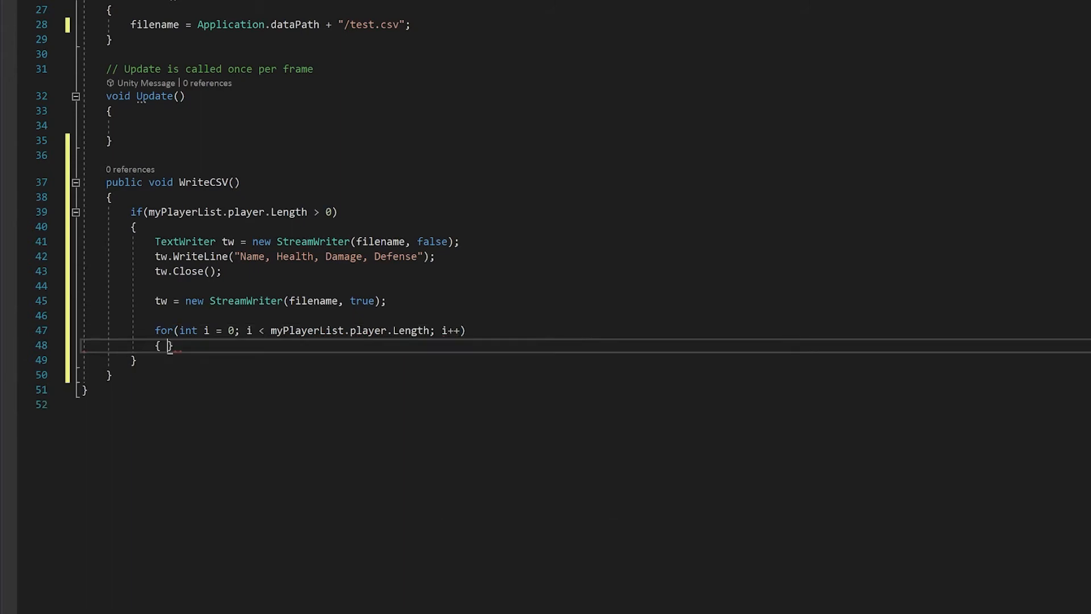
# Inside the loop tw.WriteLine each player's name, health, damage and defence joined by commas, without a trailing comma
pyautogui.write('tw.WriteLine(')
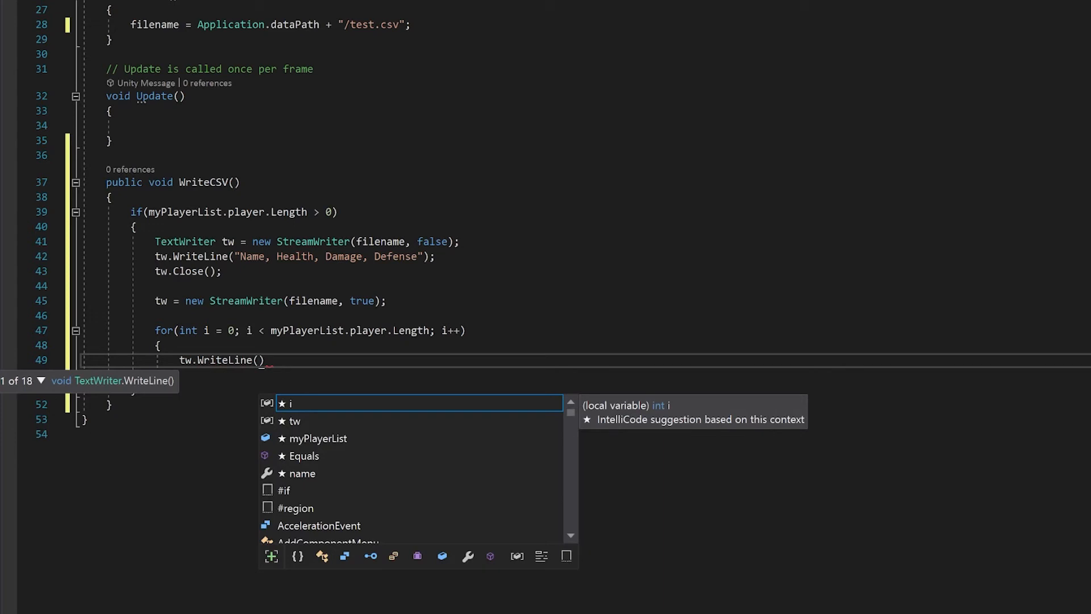
pyautogui.write('myPlayerList.player[i')
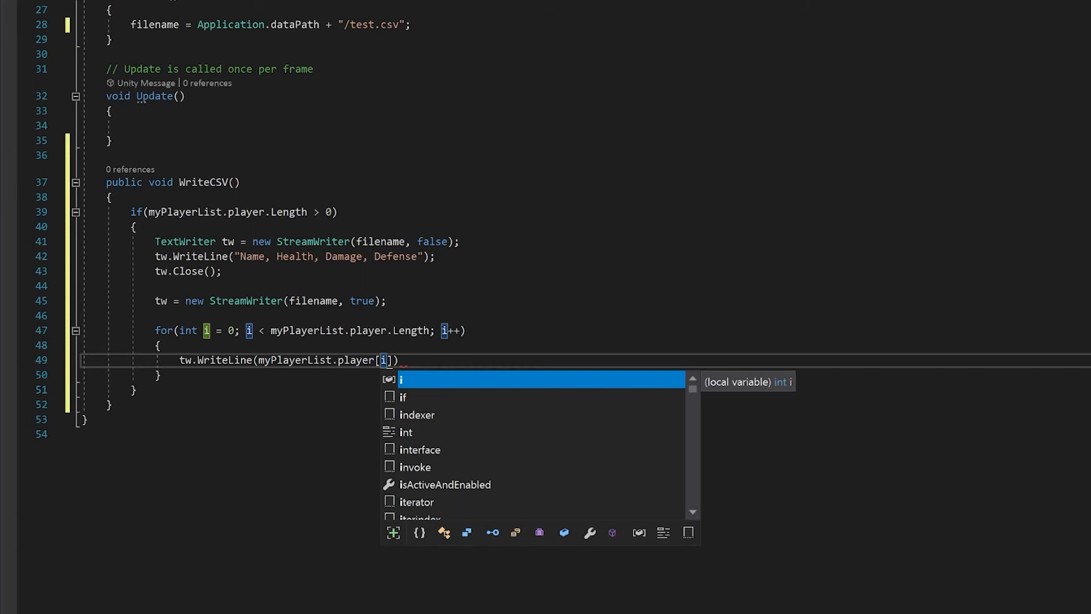
pyautogui.write('.name + ","')
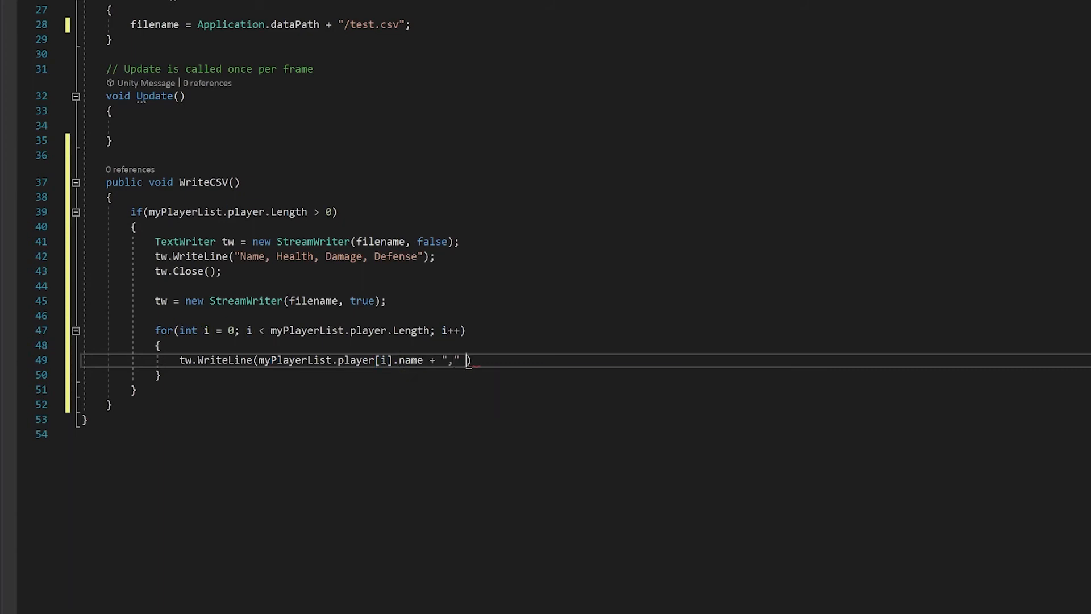
pyautogui.write('+ myPlayerList.player[i].health + "," +')
pyautogui.write('myPlayerList.player[i].damage + "," + myPlayerList.player[i].defence + ",");')
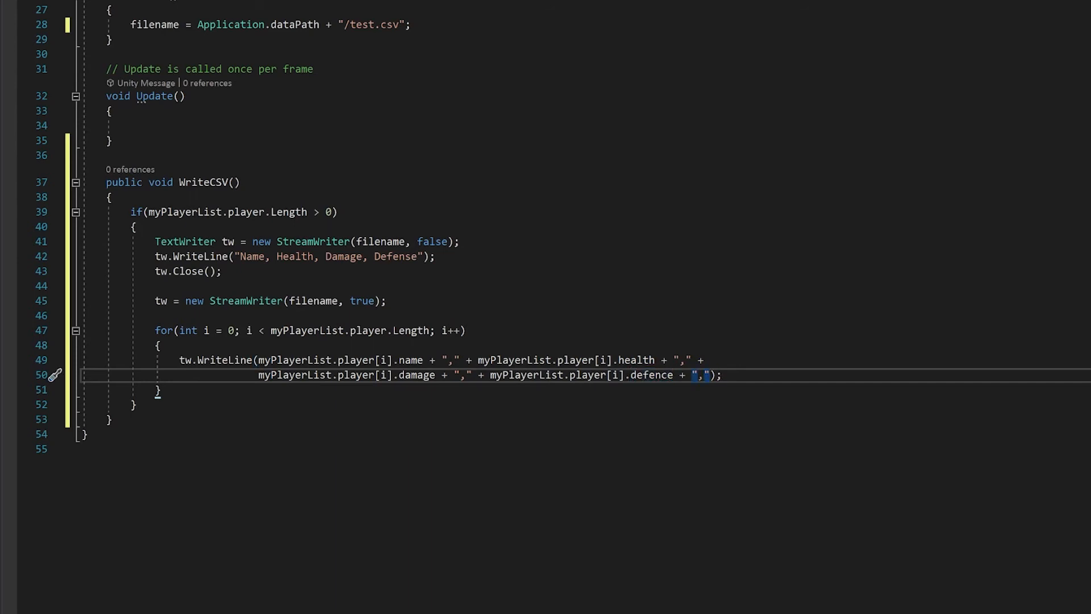
pyautogui.press('Backspace')
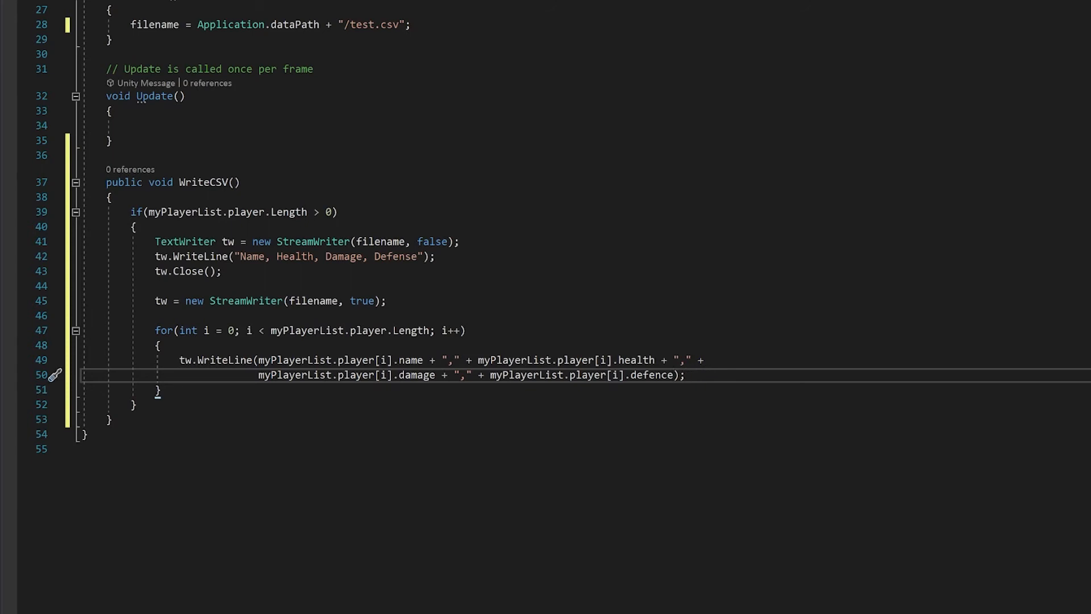
pyautogui.doubleClick(651, 374)
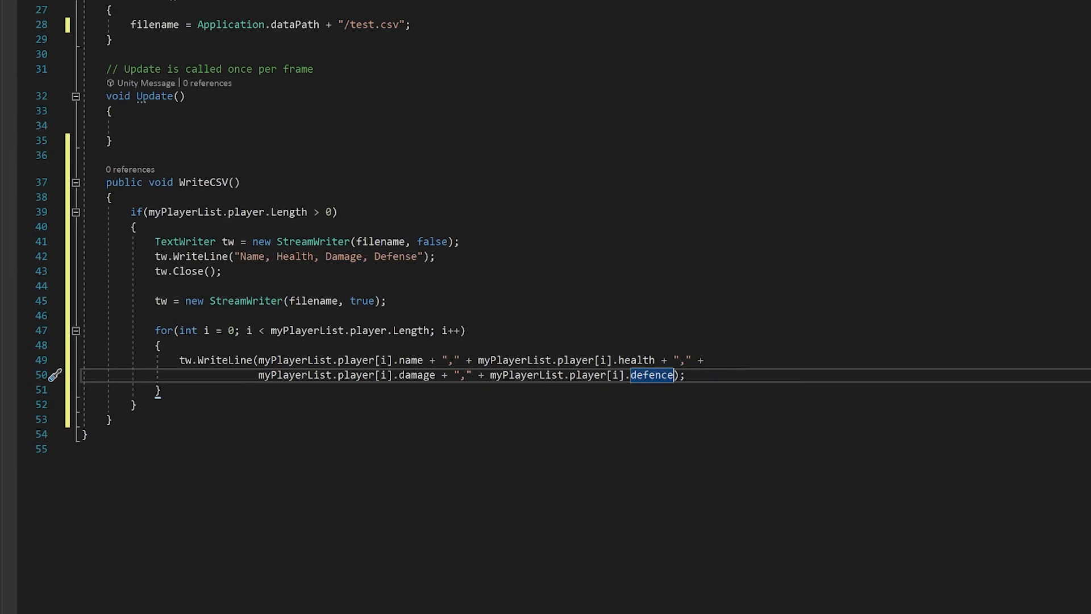
pyautogui.press('enter')
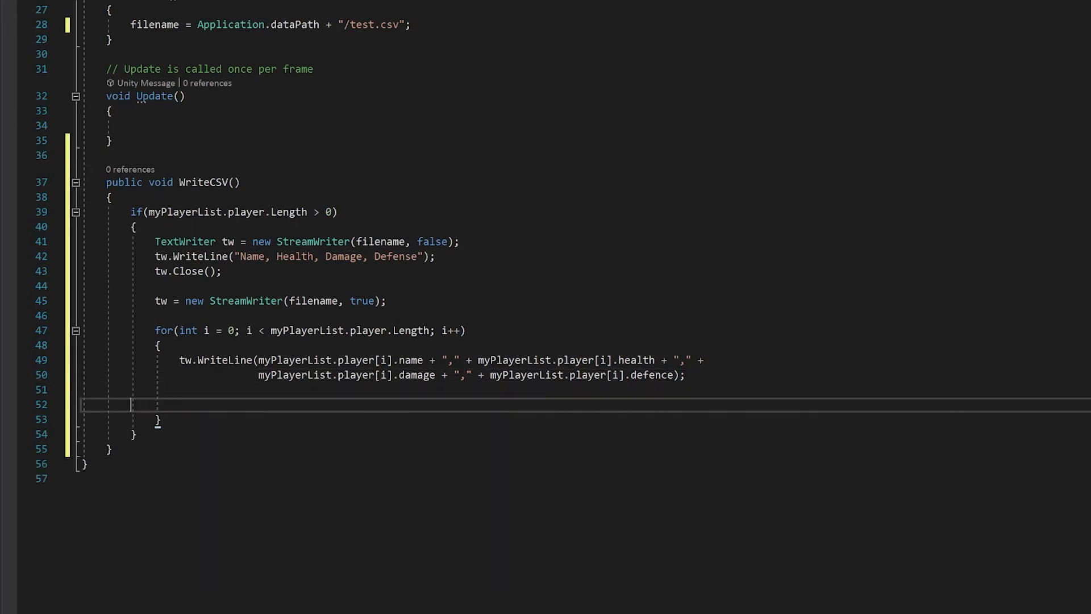
# Tidy the loop and call tw.Close() after it to finish WriteCSV
pyautogui.press('Backspace')
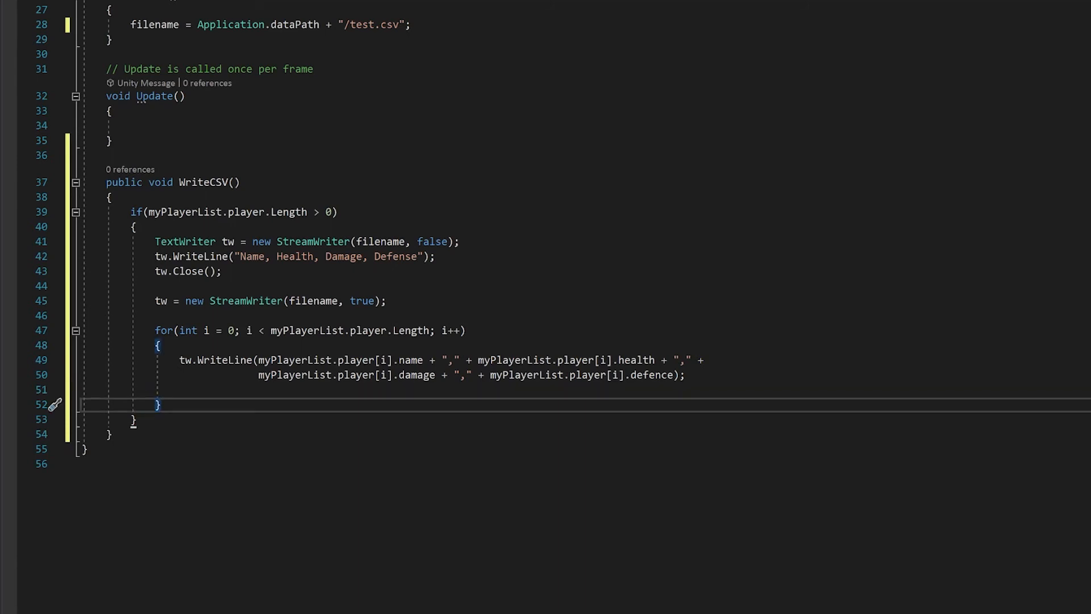
pyautogui.write('tw.Clo')
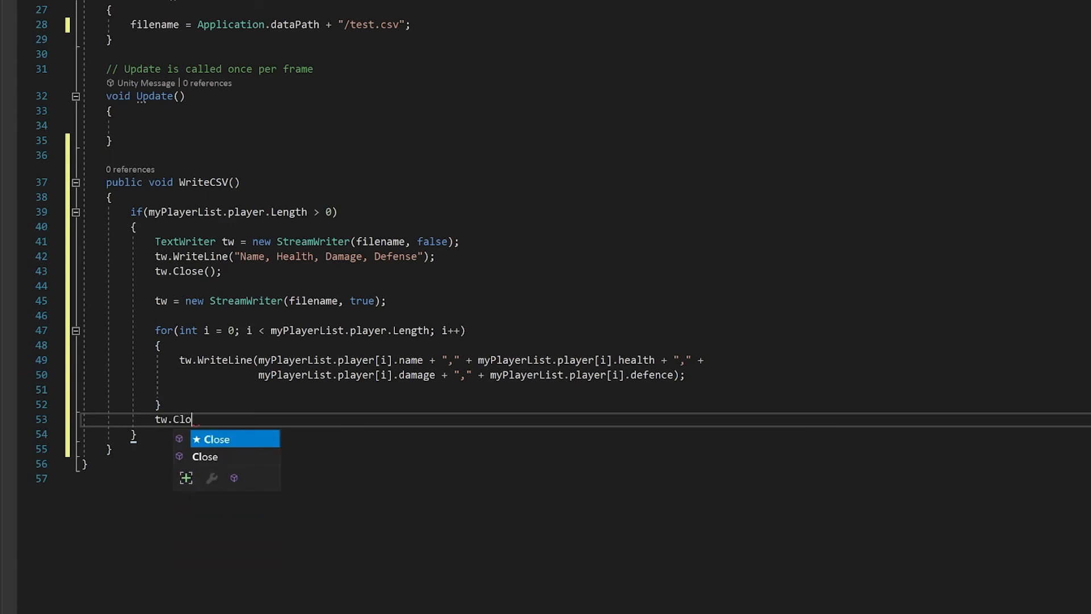
pyautogui.press('Tab')
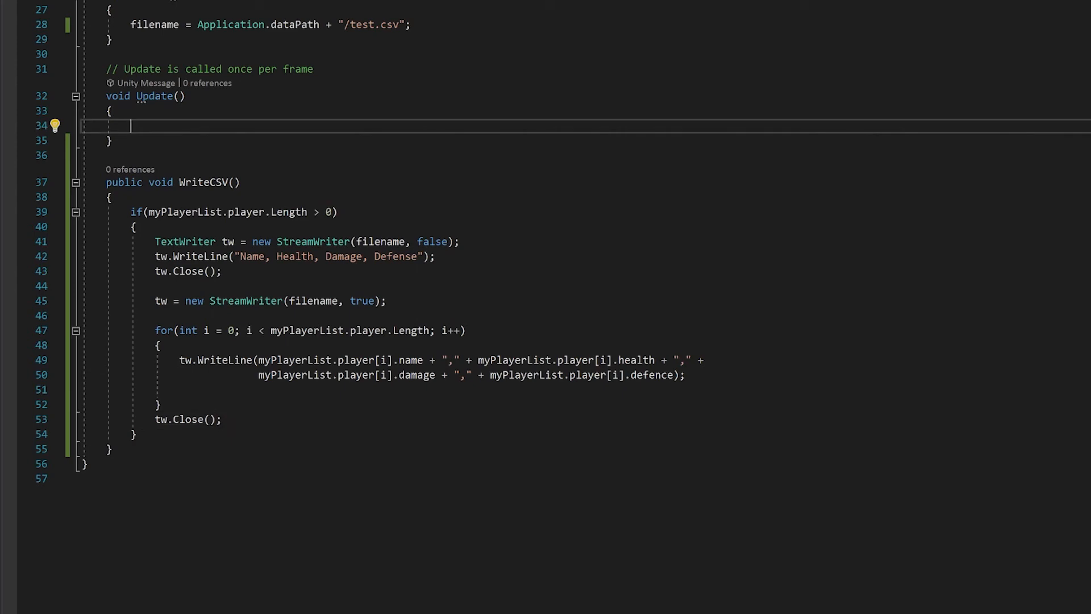
# In Update add if(Input.GetKeyDown(KeyCode.Space)) WriteCSV(); and return to Unity
pyautogui.write('if(Input.')
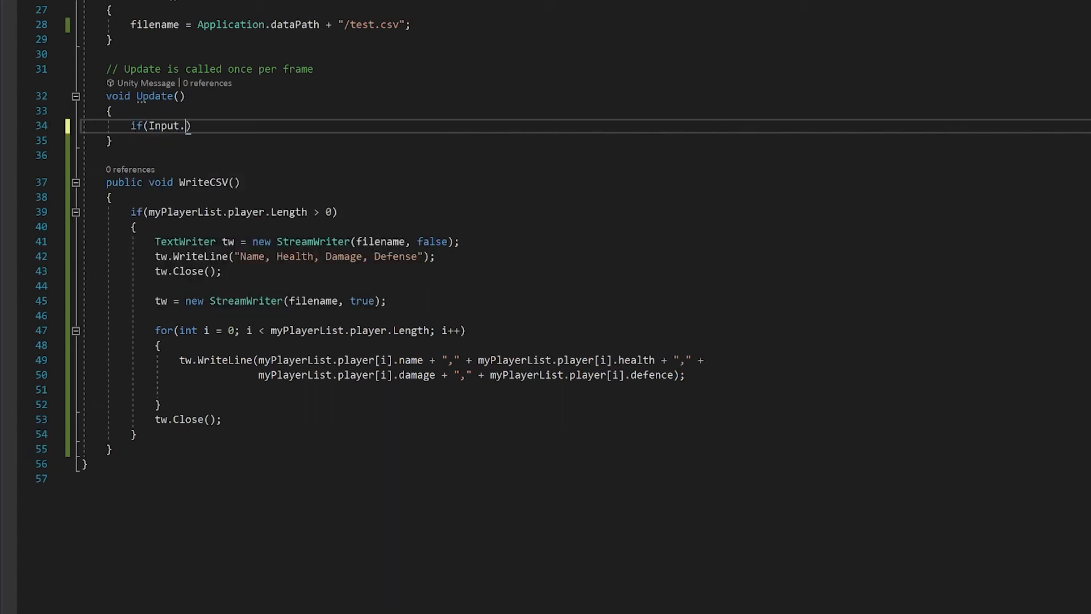
pyautogui.write('GetKeyDown(KeyCode.Space')
pyautogui.write('Writ')
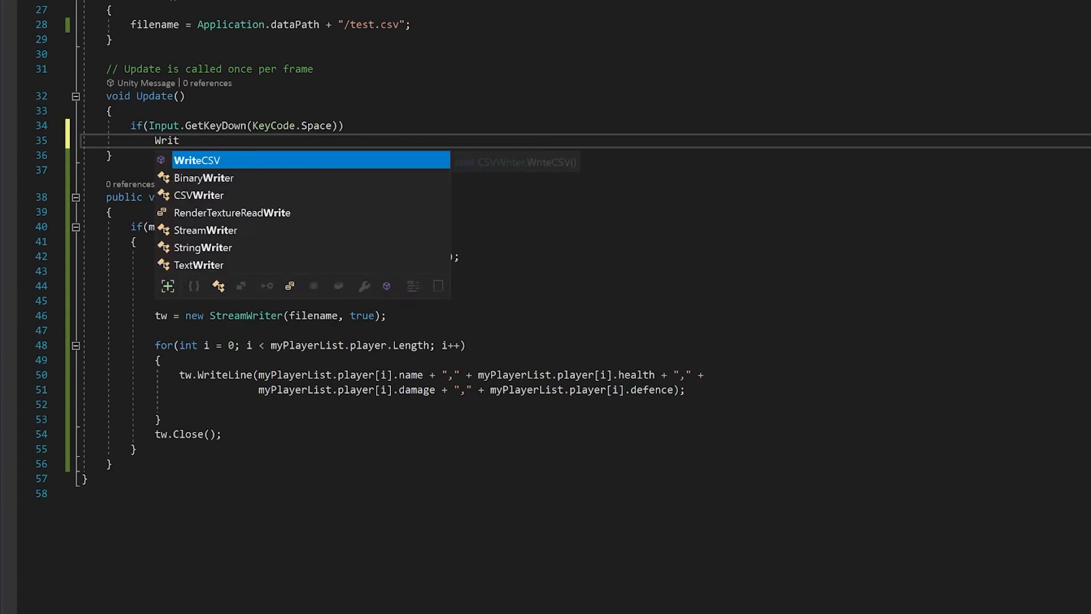
pyautogui.press('Tab')
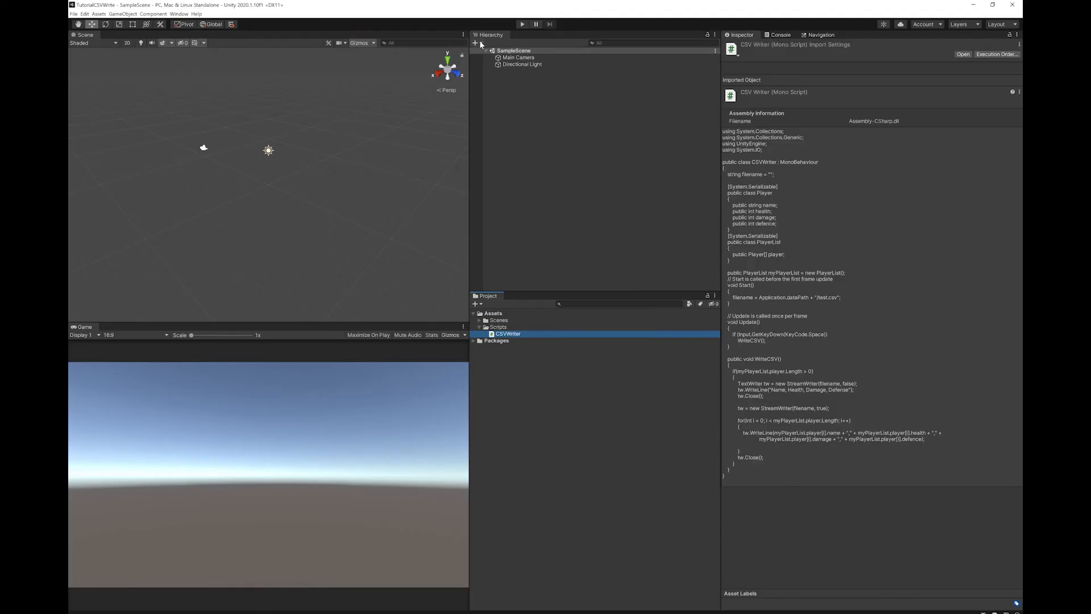
# Create an empty CSV object with the CSVWriter component and set My Player List size to 4
pyautogui.click(476, 42)
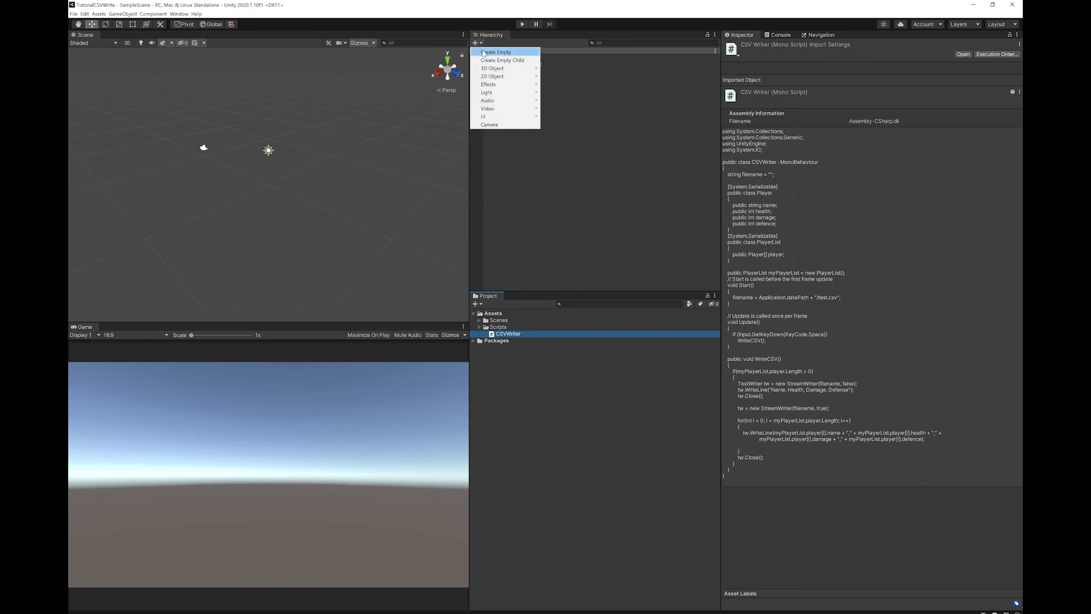
pyautogui.click(496, 52)
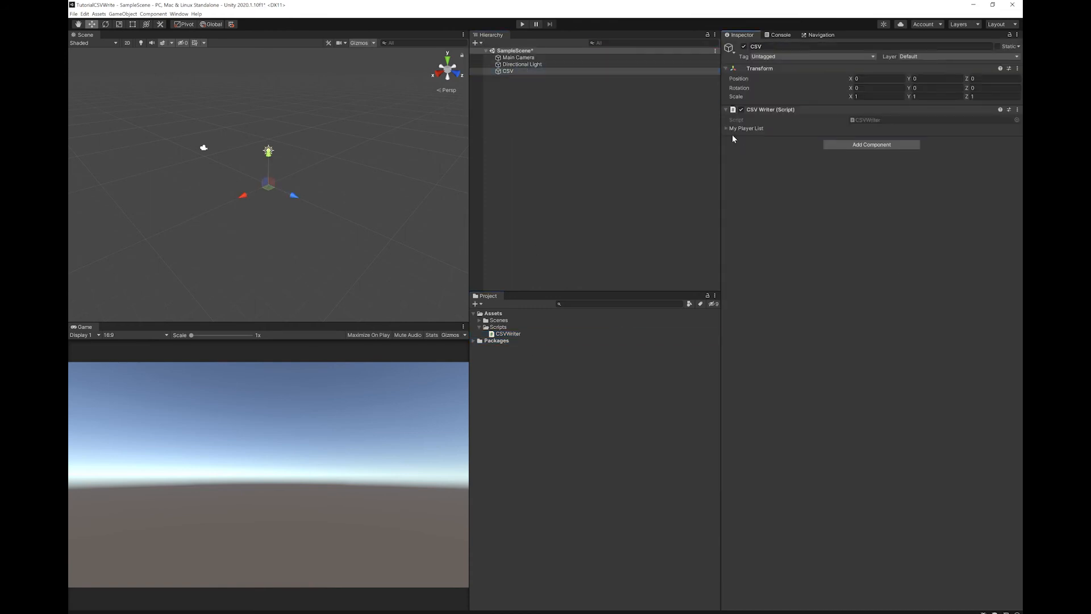
pyautogui.click(727, 129)
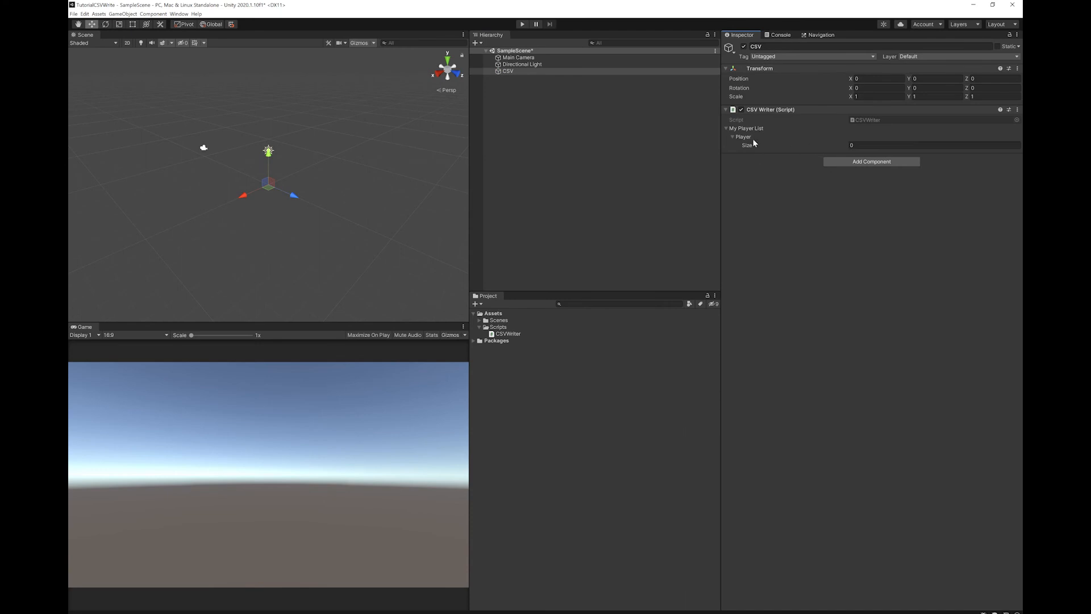
pyautogui.click(932, 144)
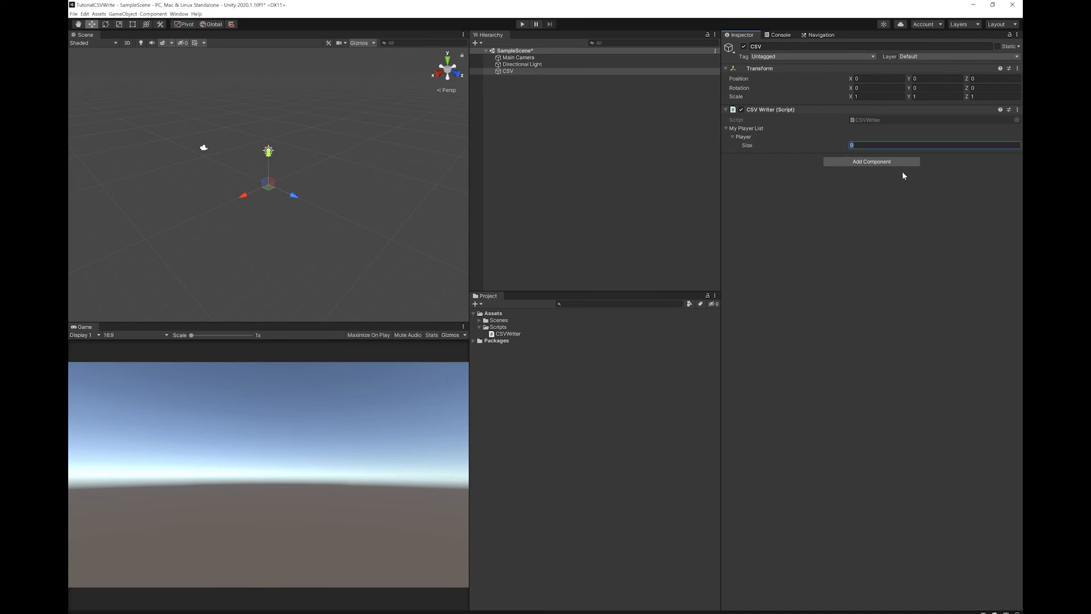
pyautogui.write('4')
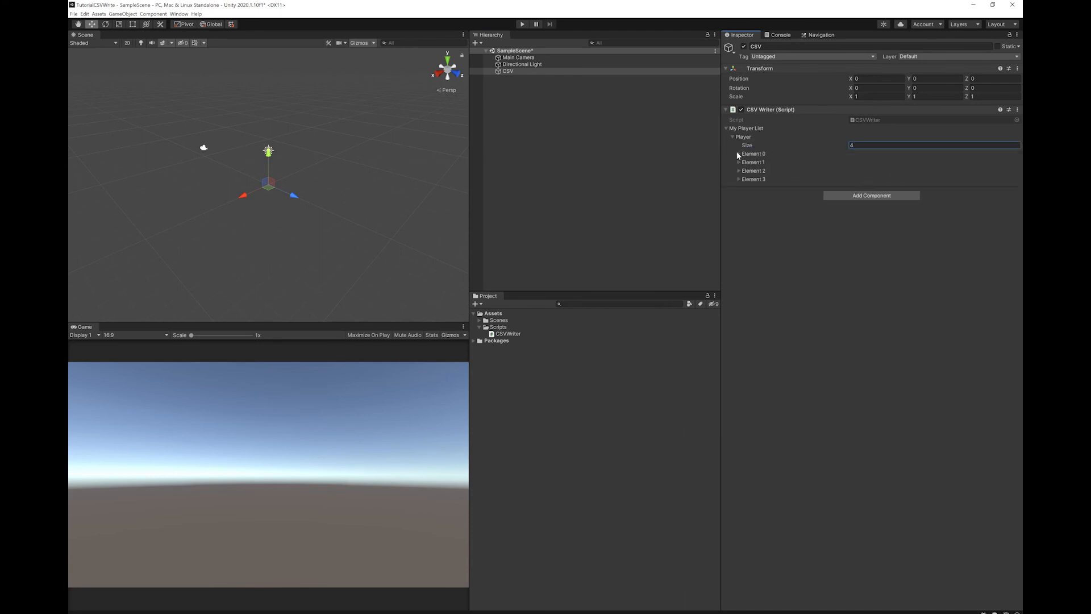
# Expand the first player entry to begin entering the Wizard's values
pyautogui.click(738, 153)
pyautogui.write('2')
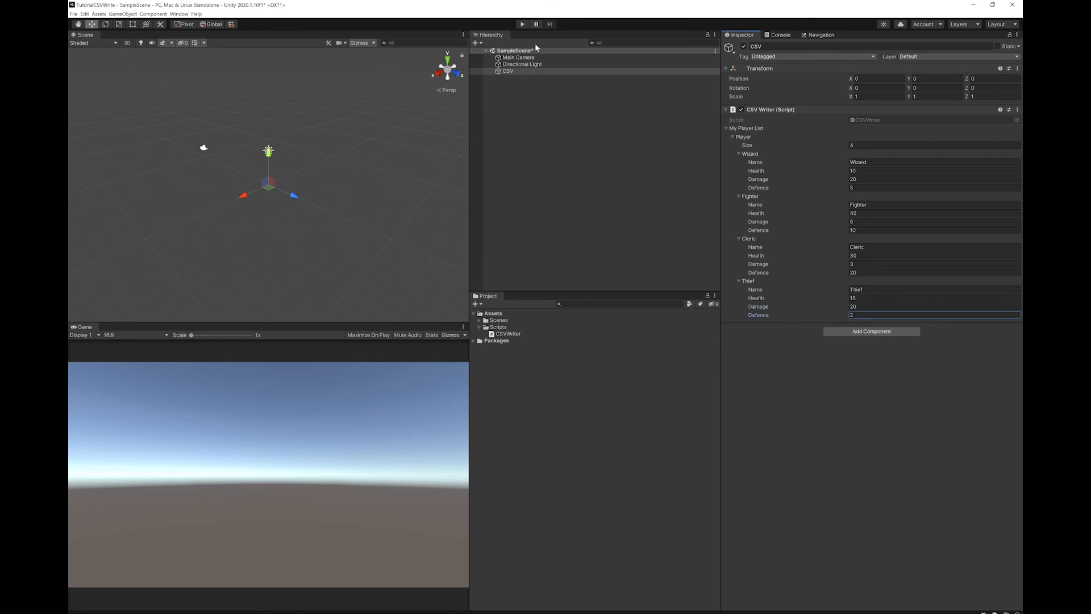
pyautogui.moveTo(521, 23)
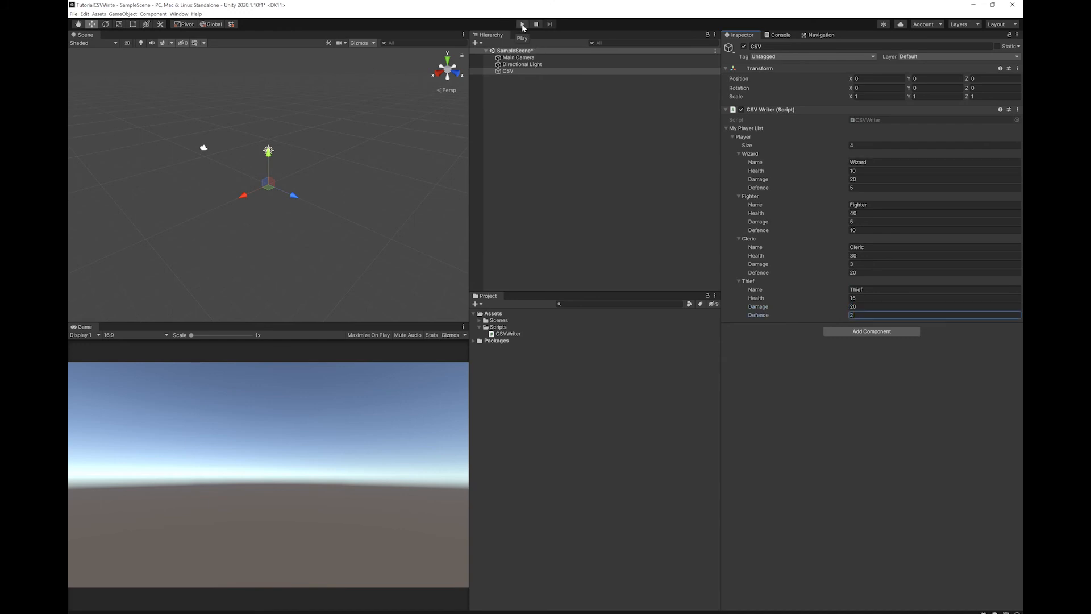
pyautogui.click(522, 24)
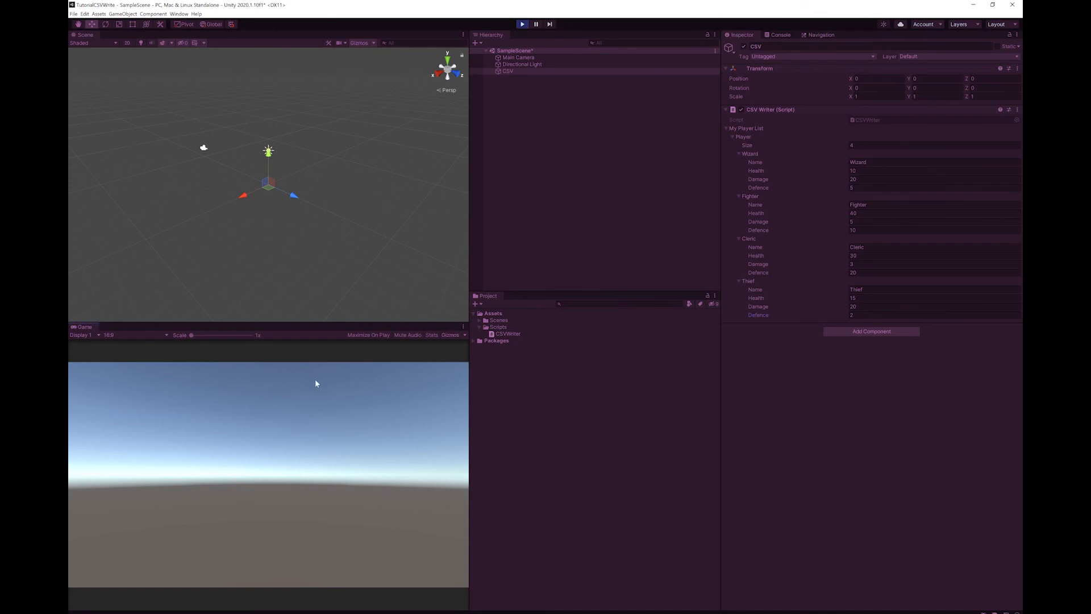
pyautogui.click(522, 24)
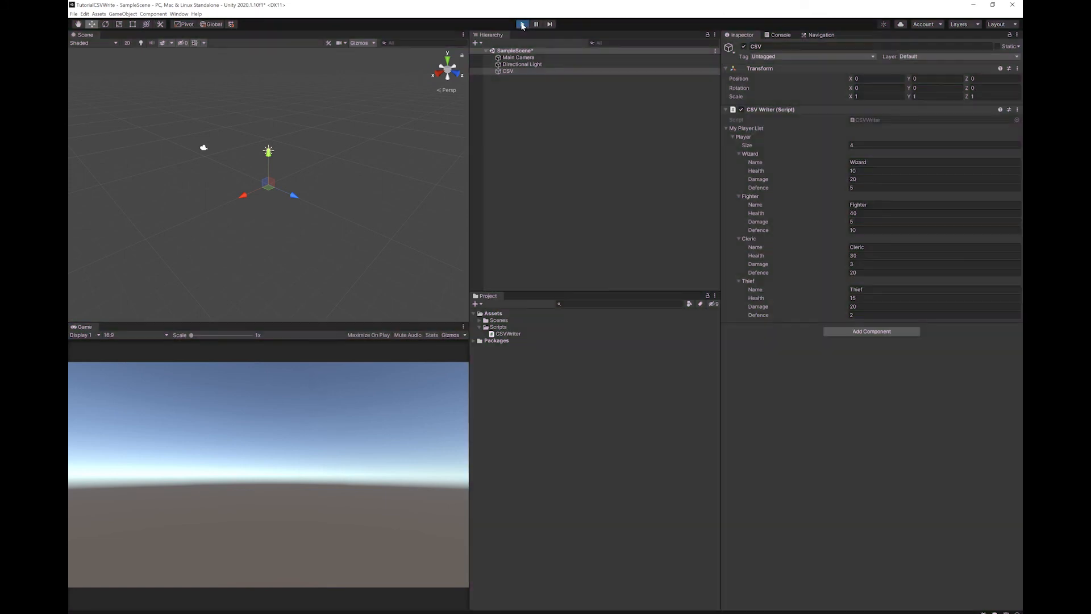
pyautogui.click(522, 24)
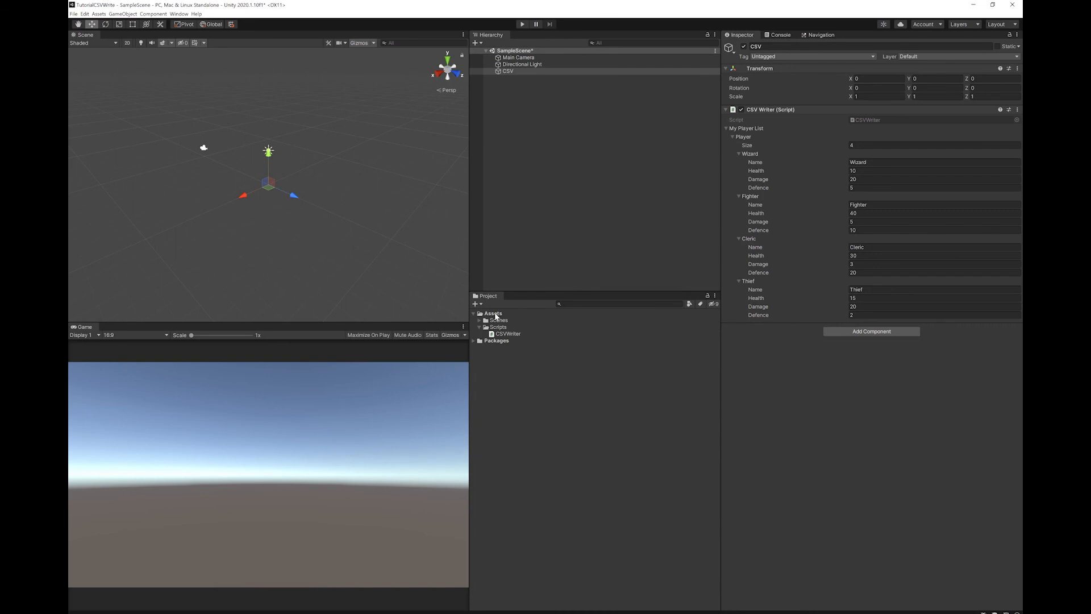
# Refresh the Assets folder and select the newly written test.csv file
pyautogui.rightClick(492, 314)
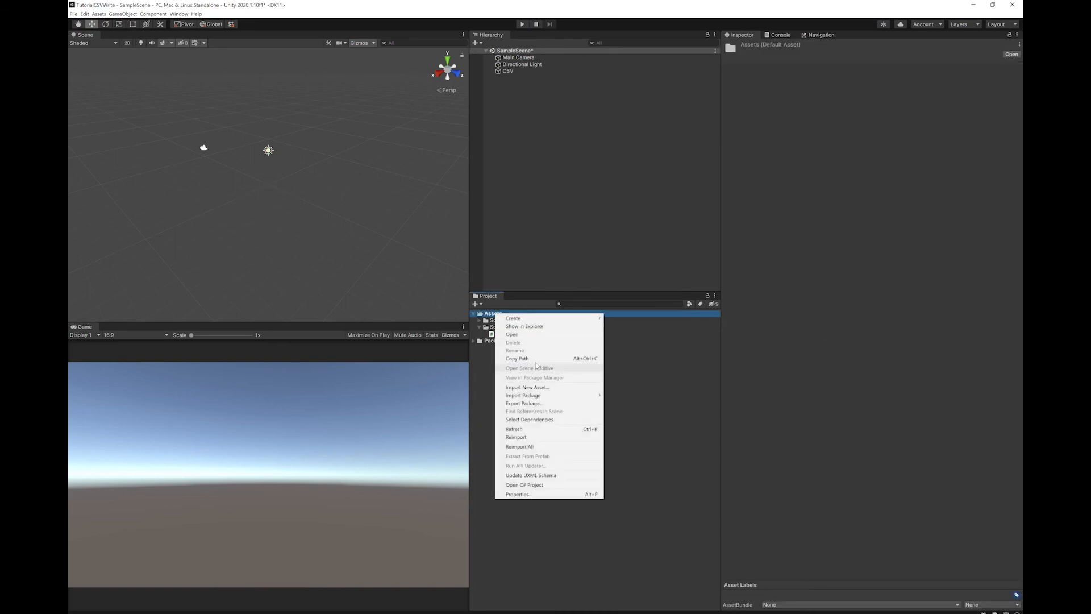
pyautogui.click(514, 429)
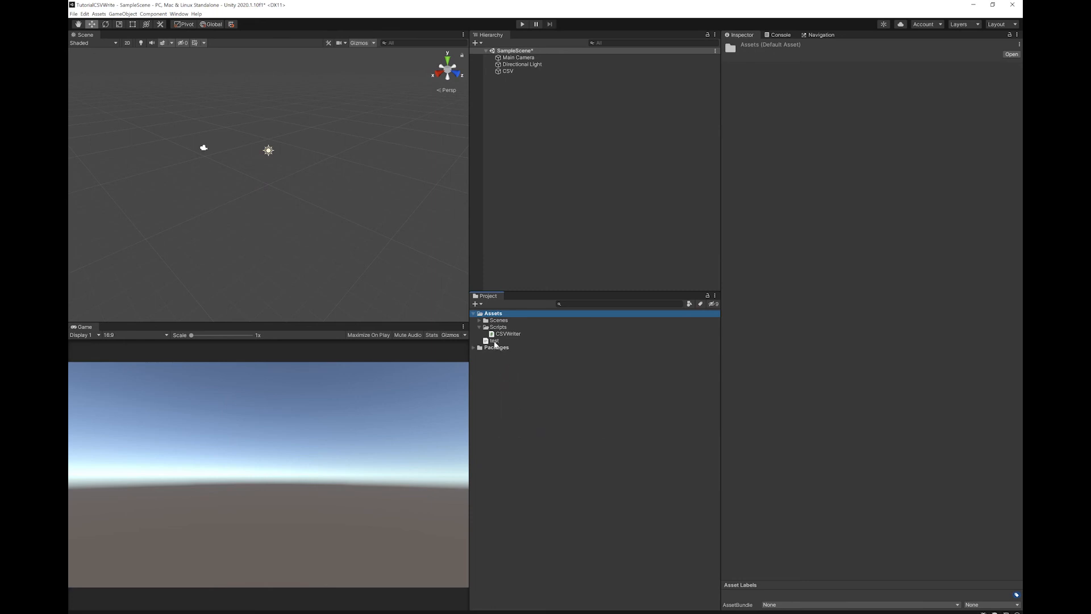
pyautogui.click(495, 340)
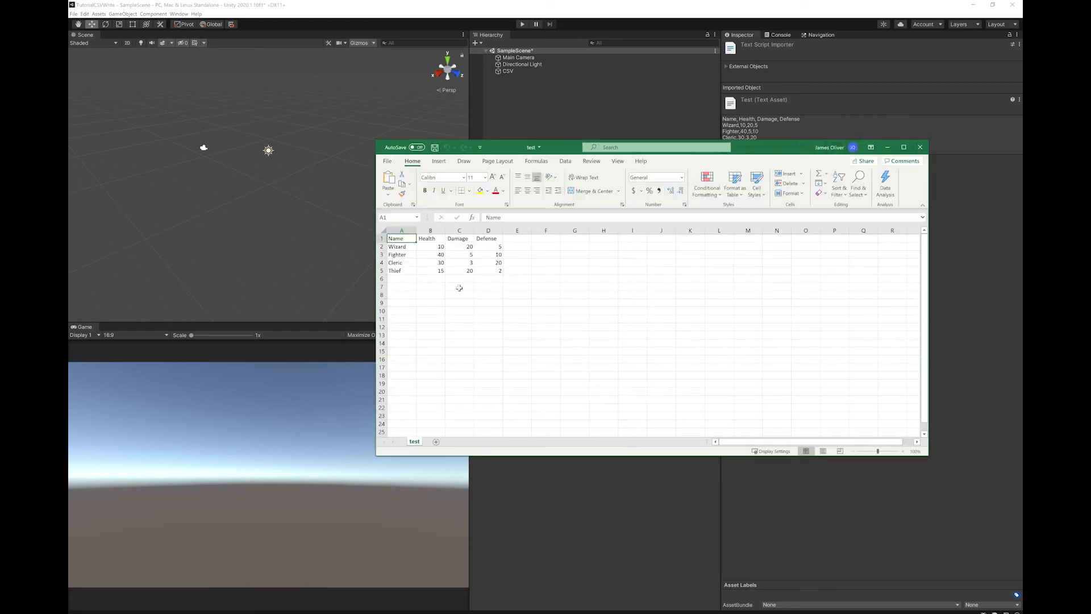
pyautogui.moveTo(545, 266)
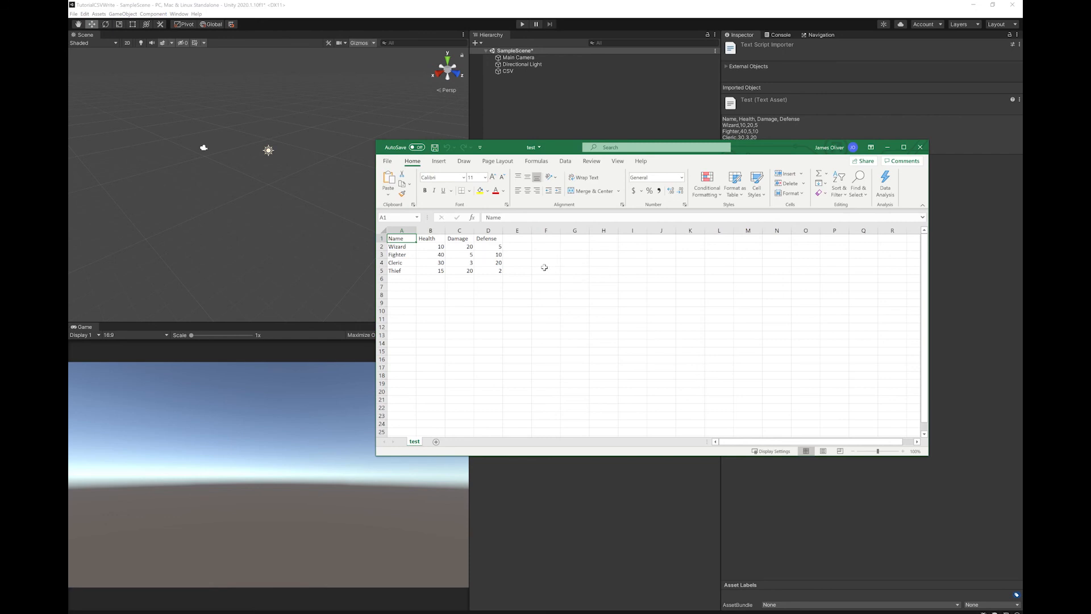